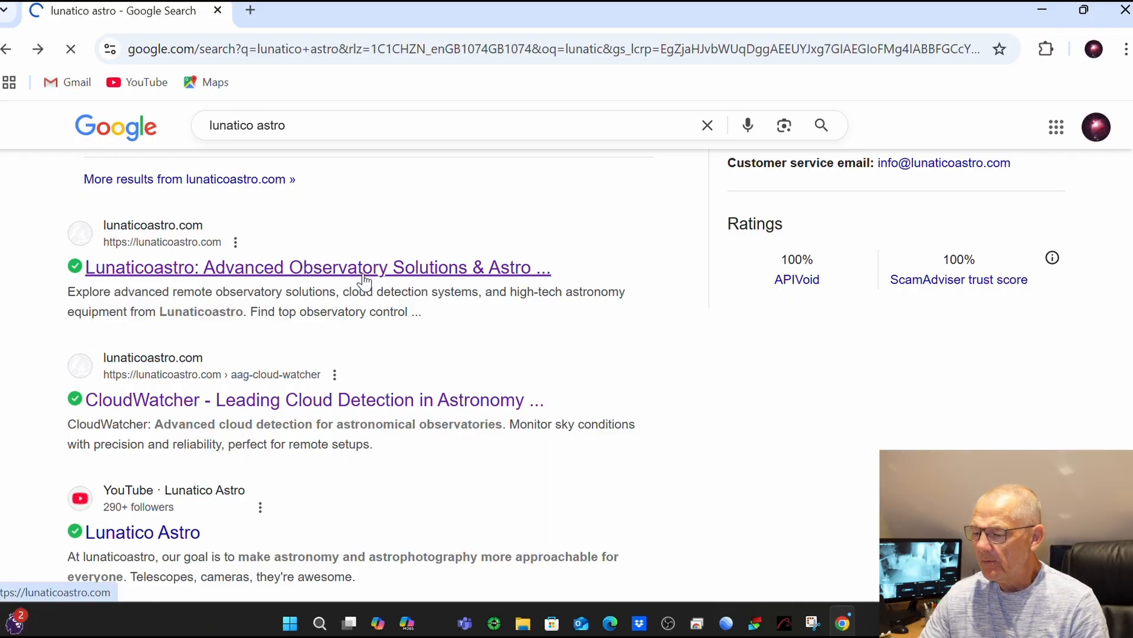
Open the Lunaticoastro search result, follow the CloudWatcher link, and scroll to the product buttons
left_click(317, 267)
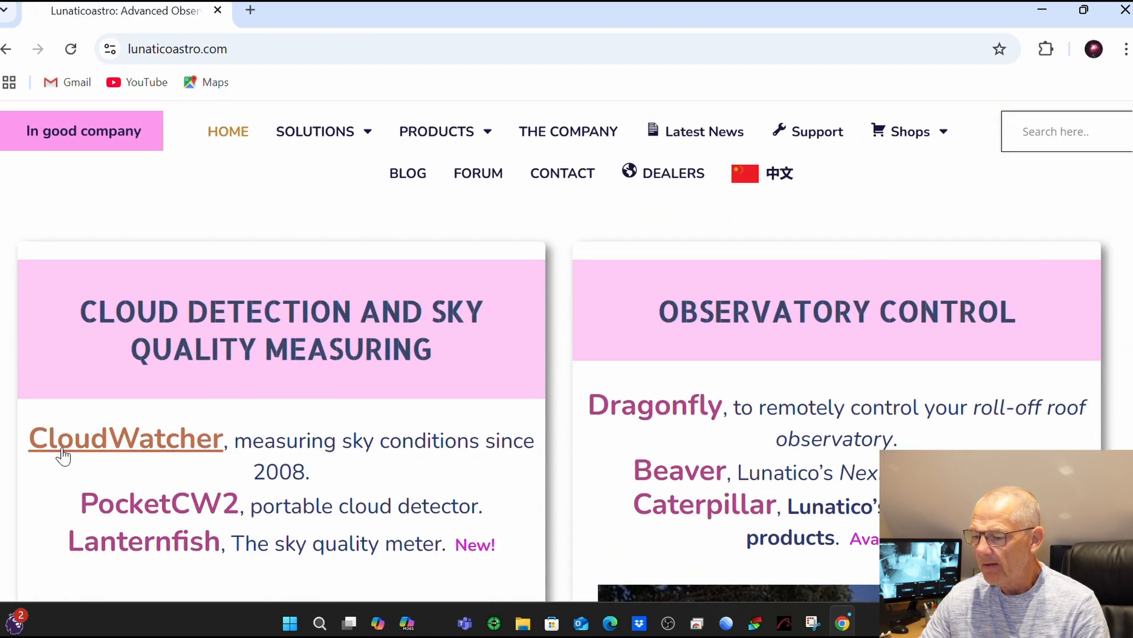
left_click(125, 438)
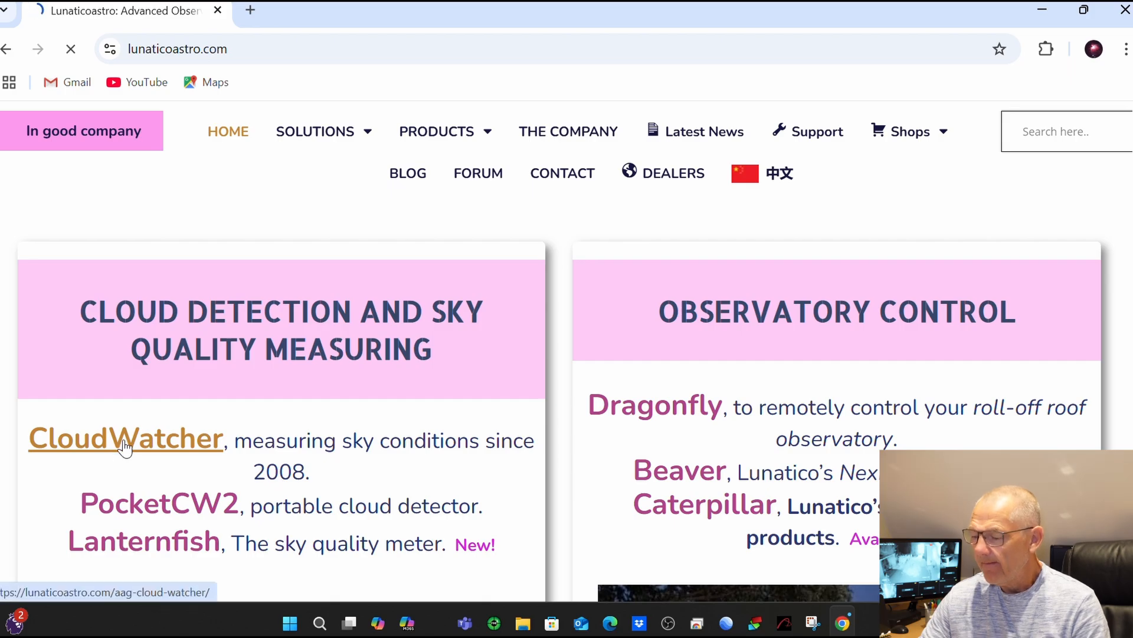
left_click(125, 441)
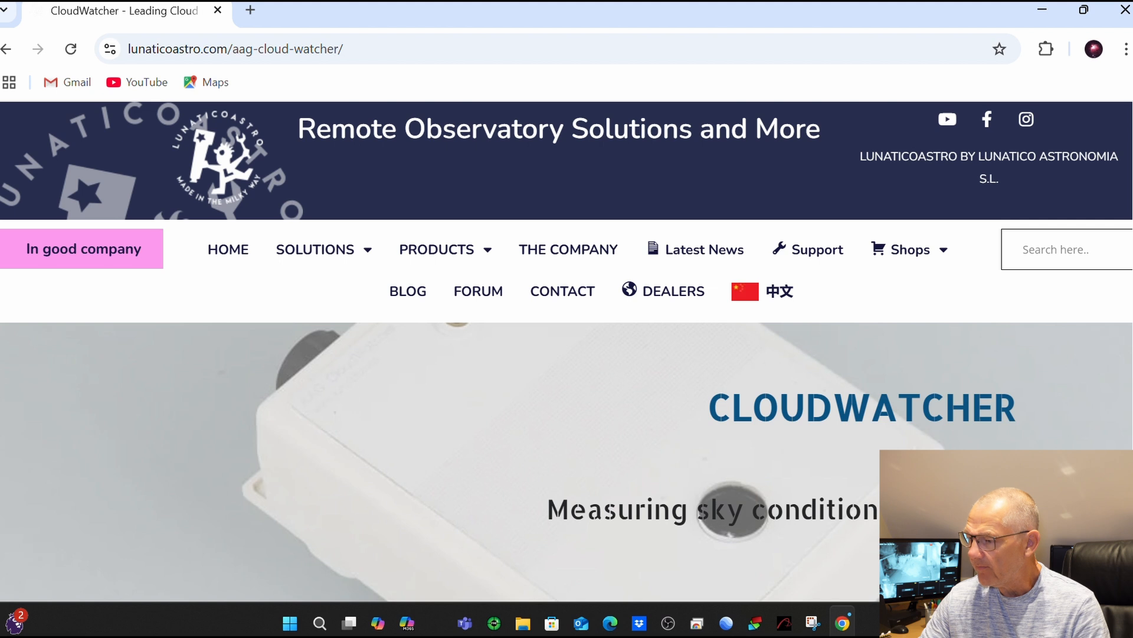
scroll("down", 3)
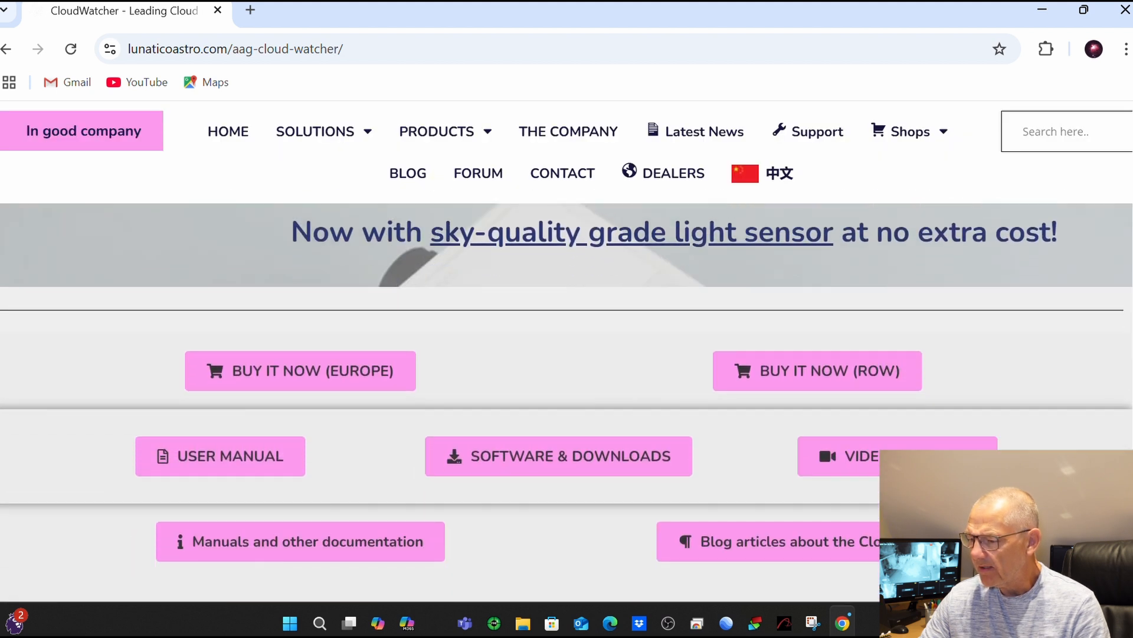
scroll("down", 3)
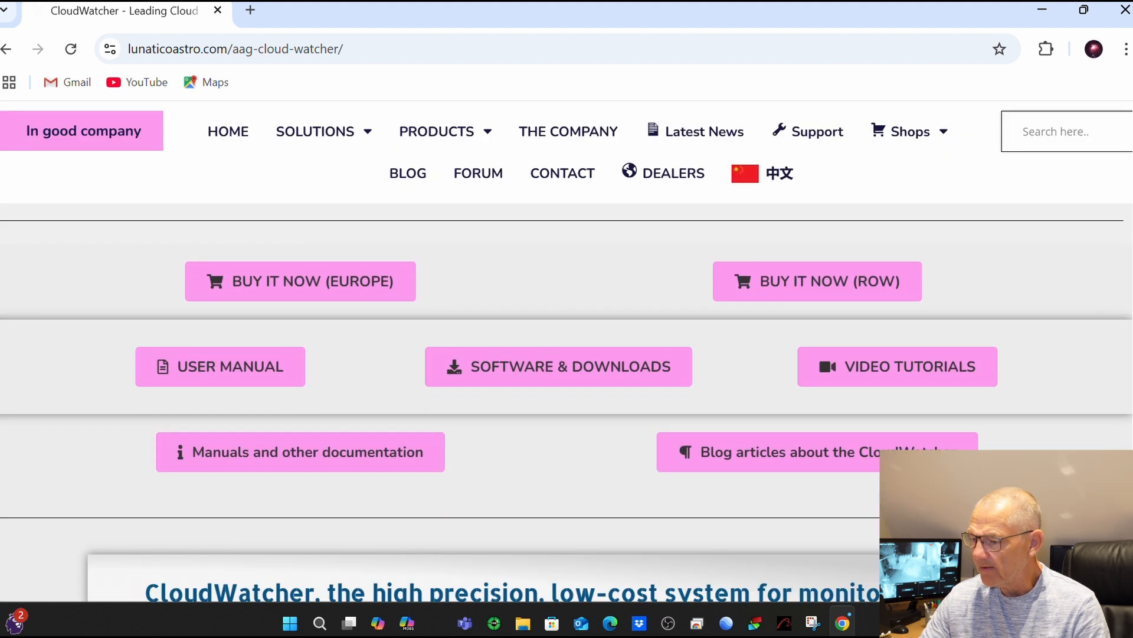
mouse_move(558, 366)
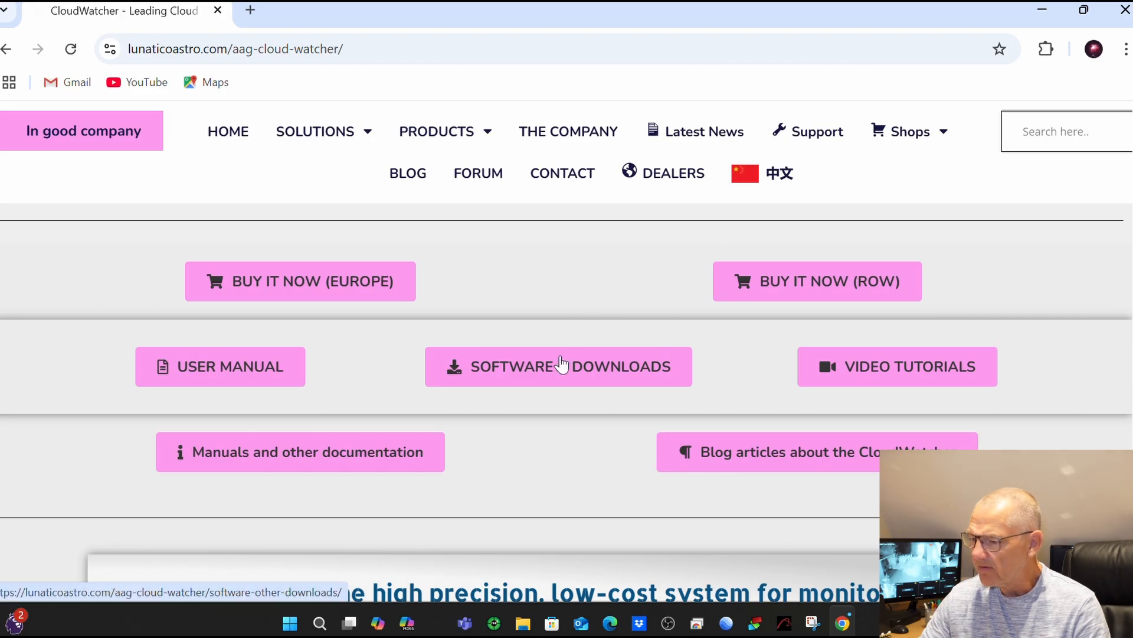
Open SOFTWARE & DOWNLOADS and browse the Software, Firmware, and Drivers and plugins sections
left_click(558, 366)
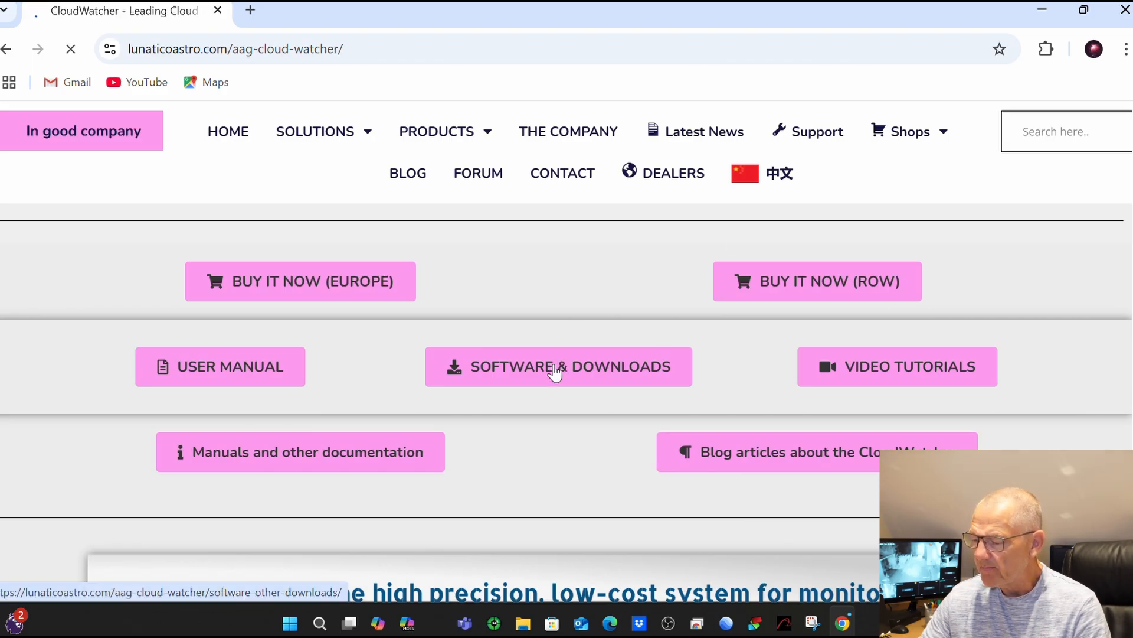
left_click(558, 366)
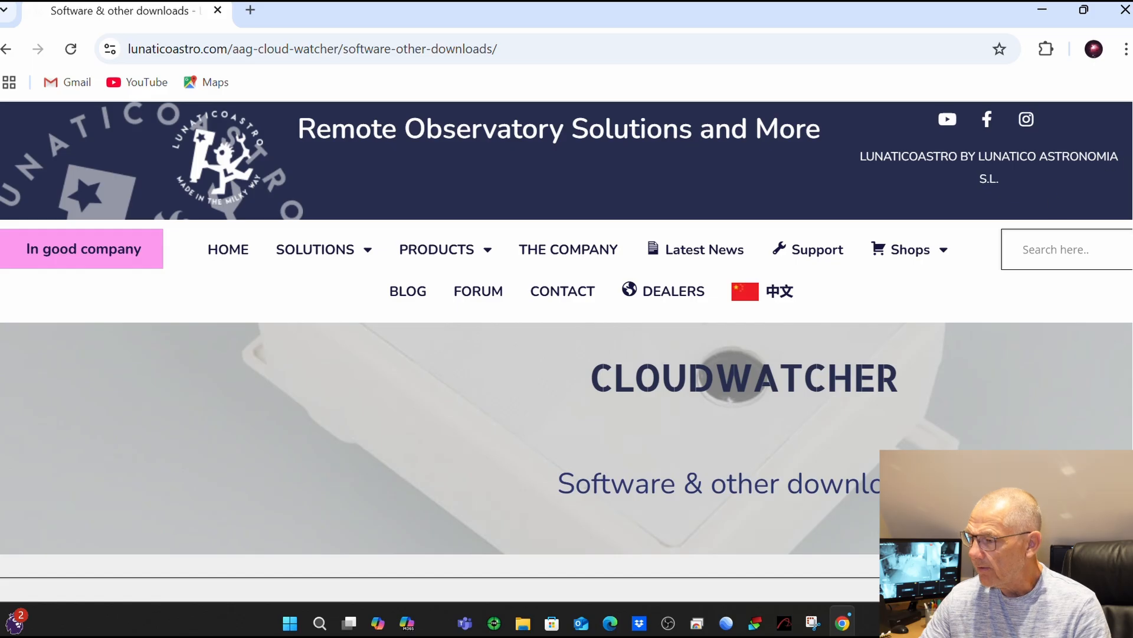
scroll("down", 3)
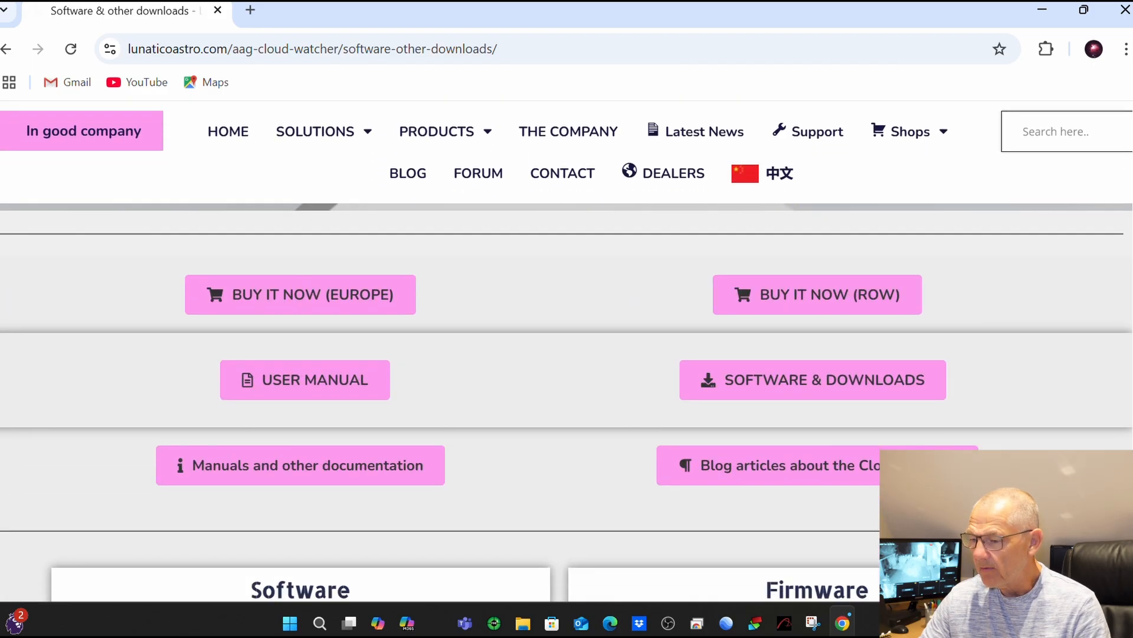
scroll("down", 3)
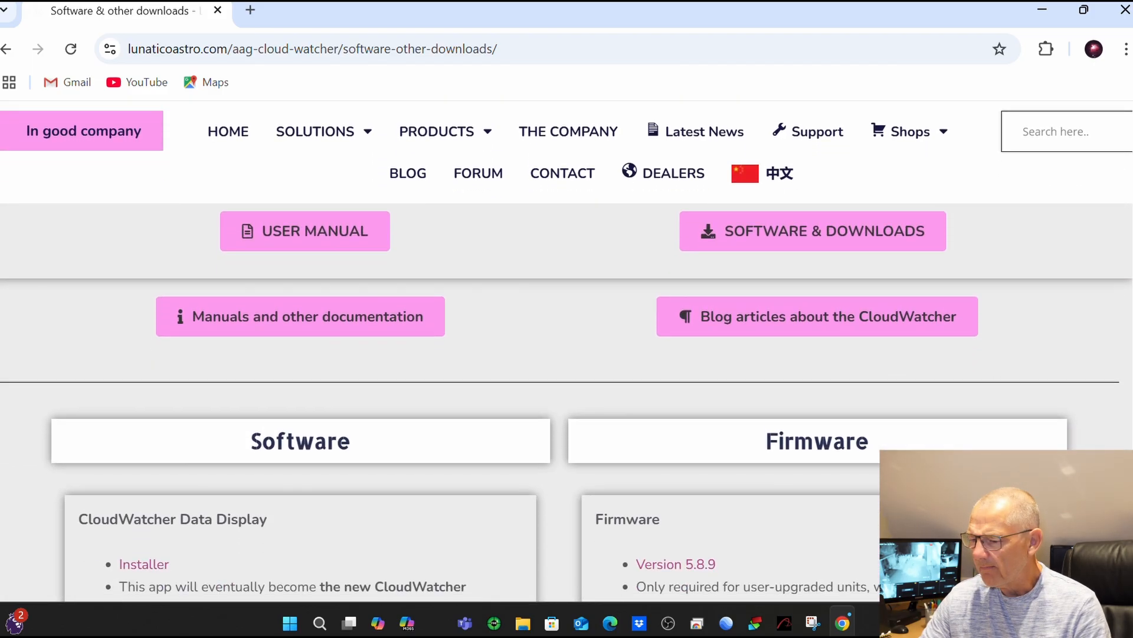
scroll("down", 3)
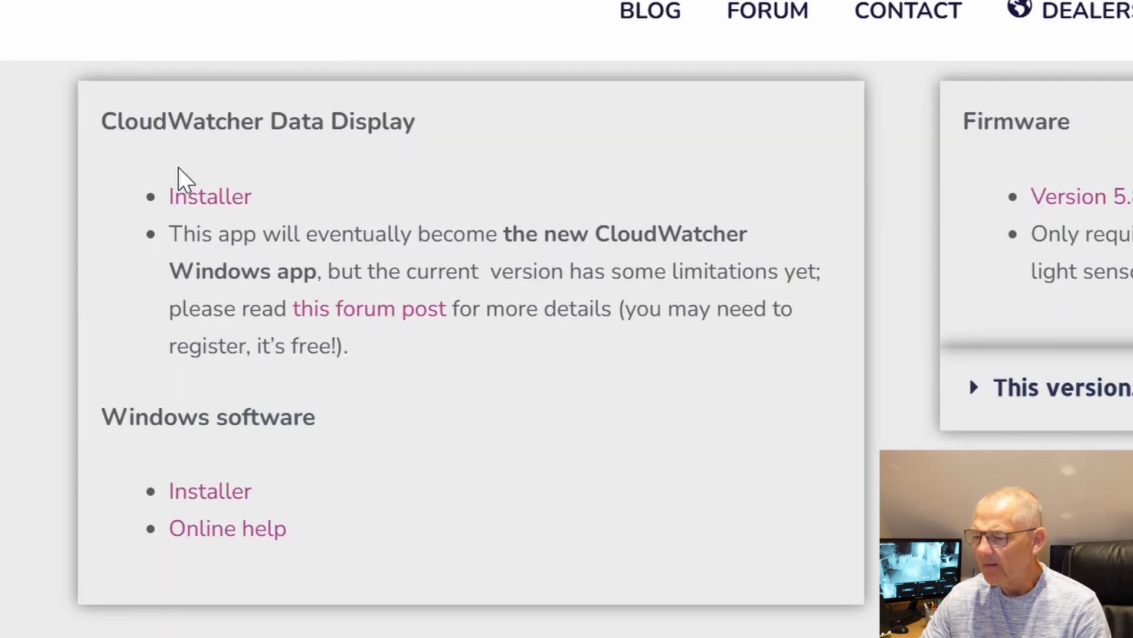
mouse_move(210, 196)
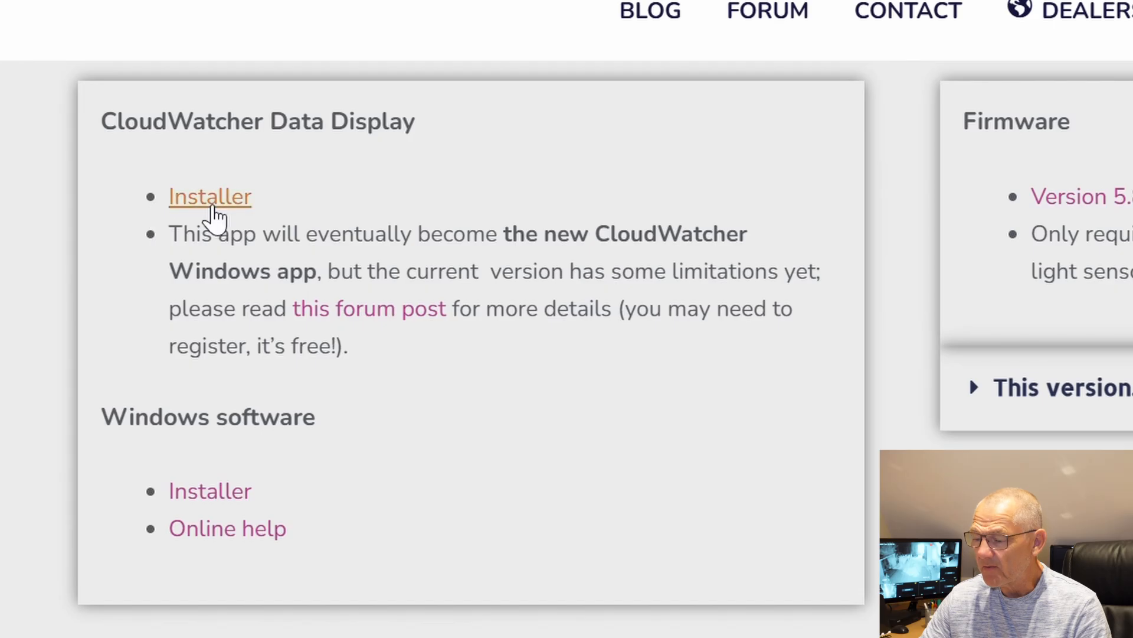
mouse_move(210, 529)
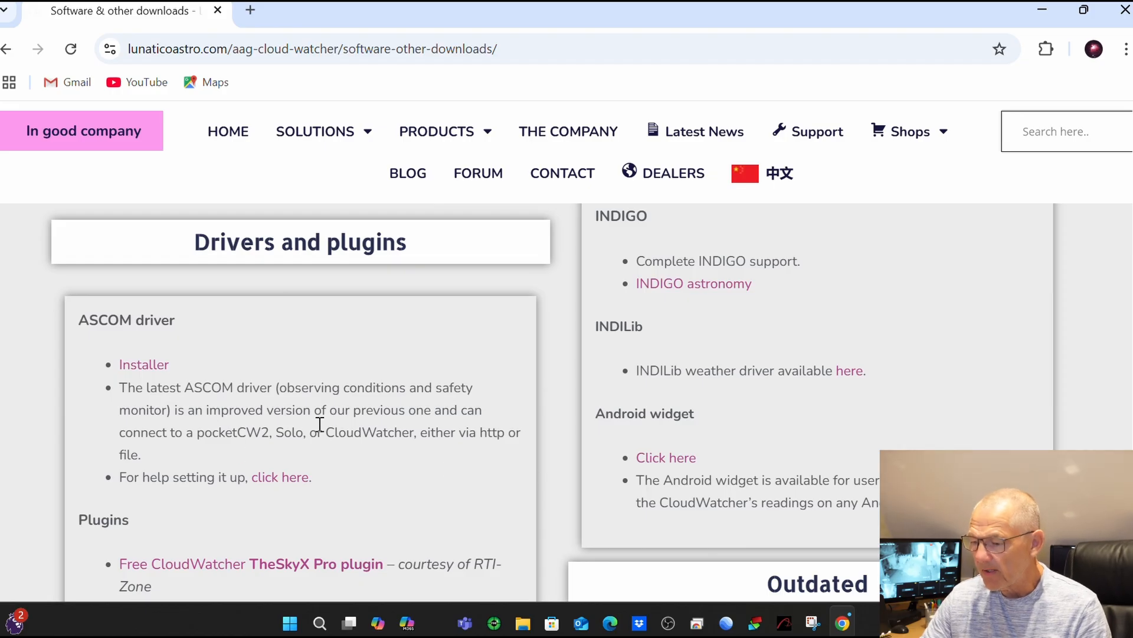
scroll("down", 3)
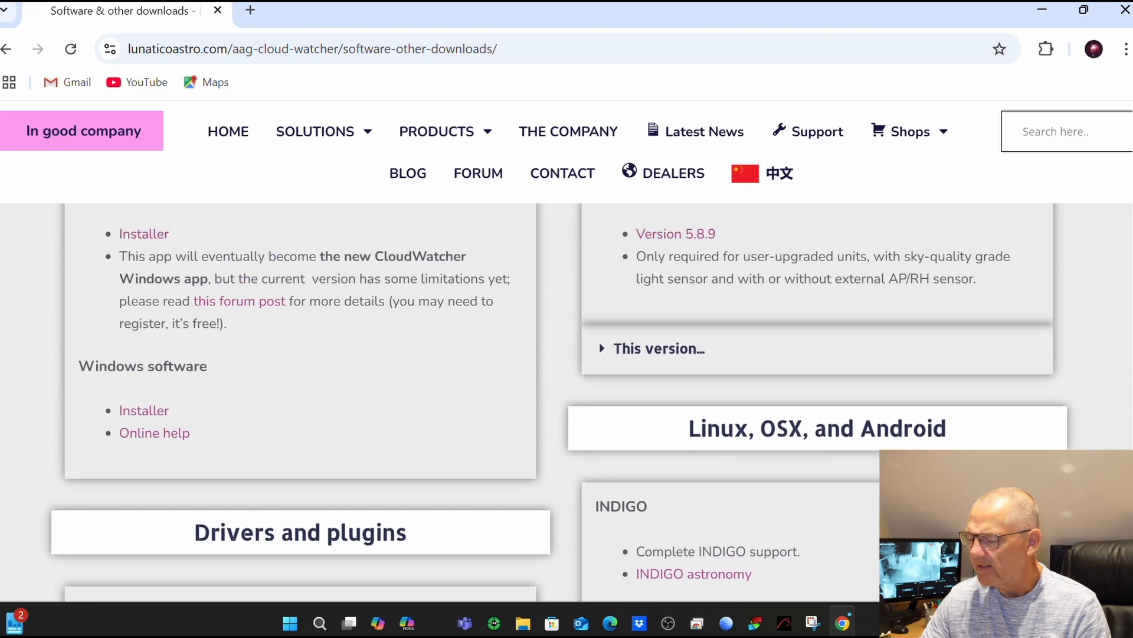
scroll("down", 3)
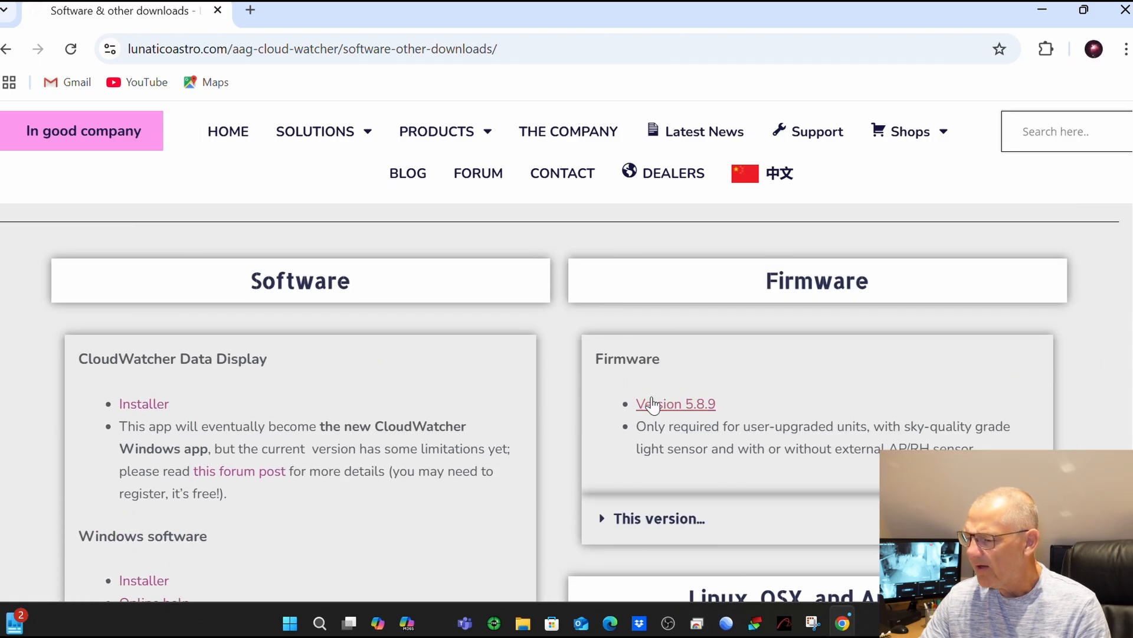
mouse_move(325, 338)
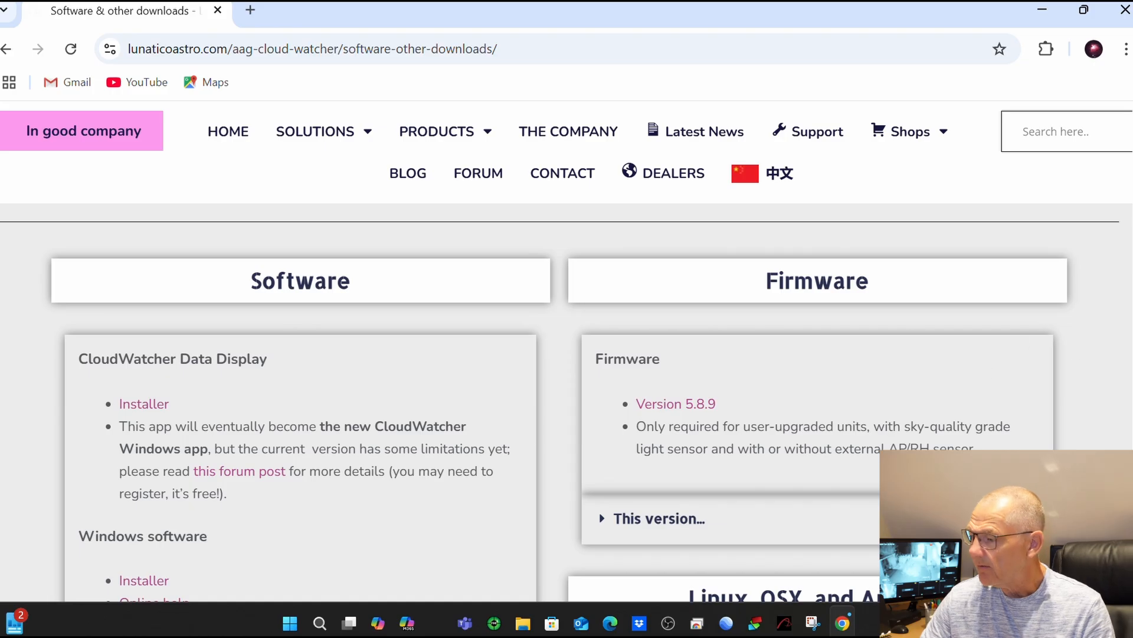
scroll("down", 3)
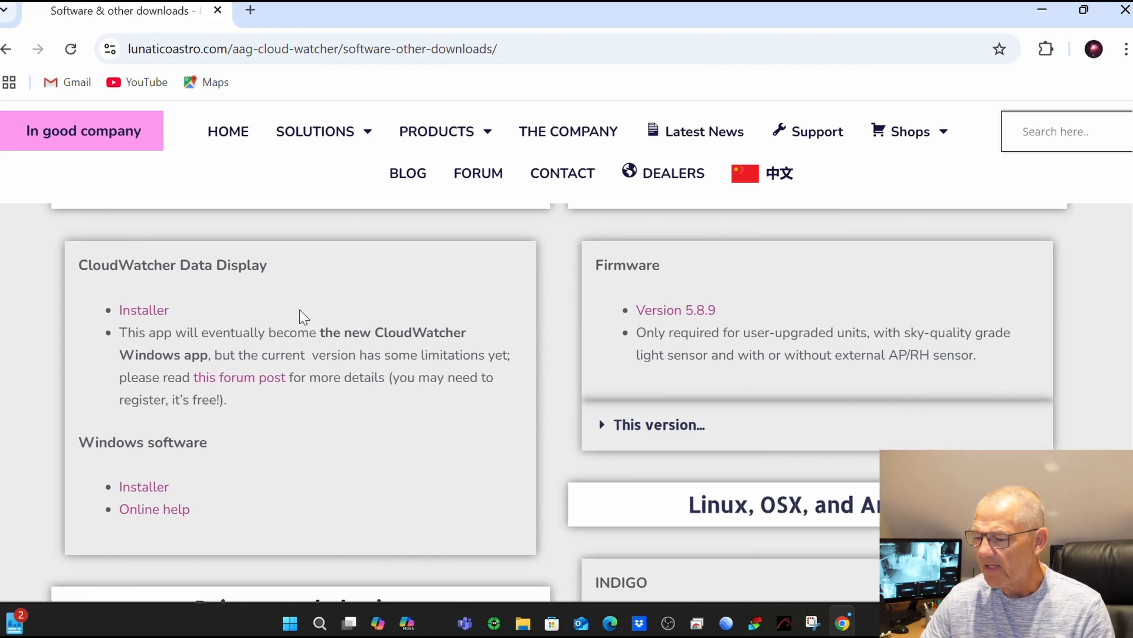
mouse_move(159, 287)
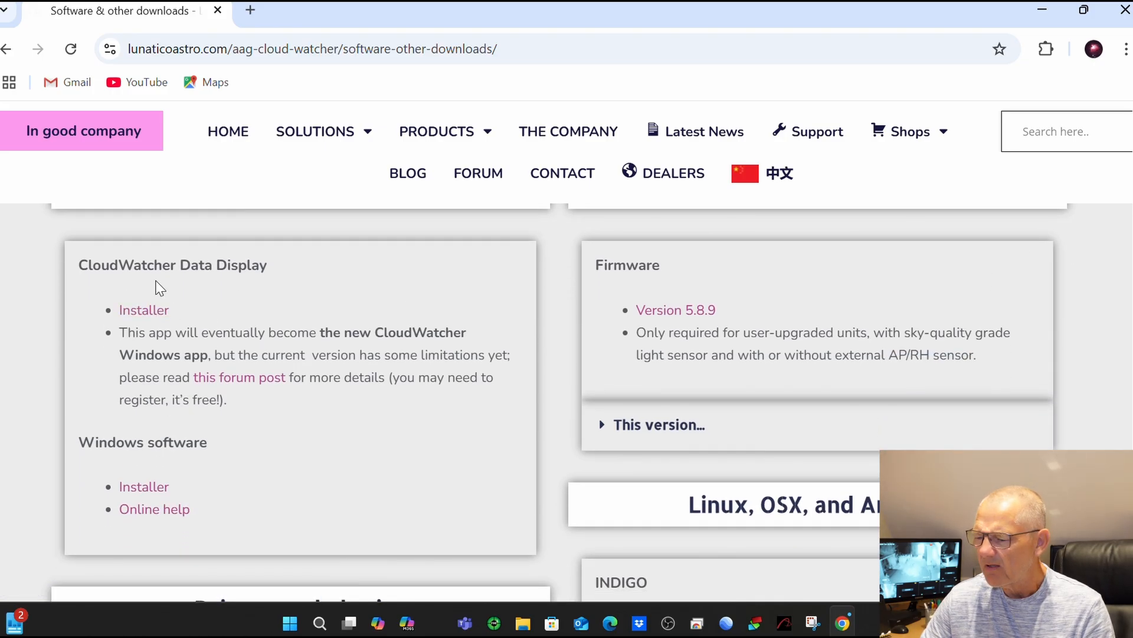
mouse_move(143, 486)
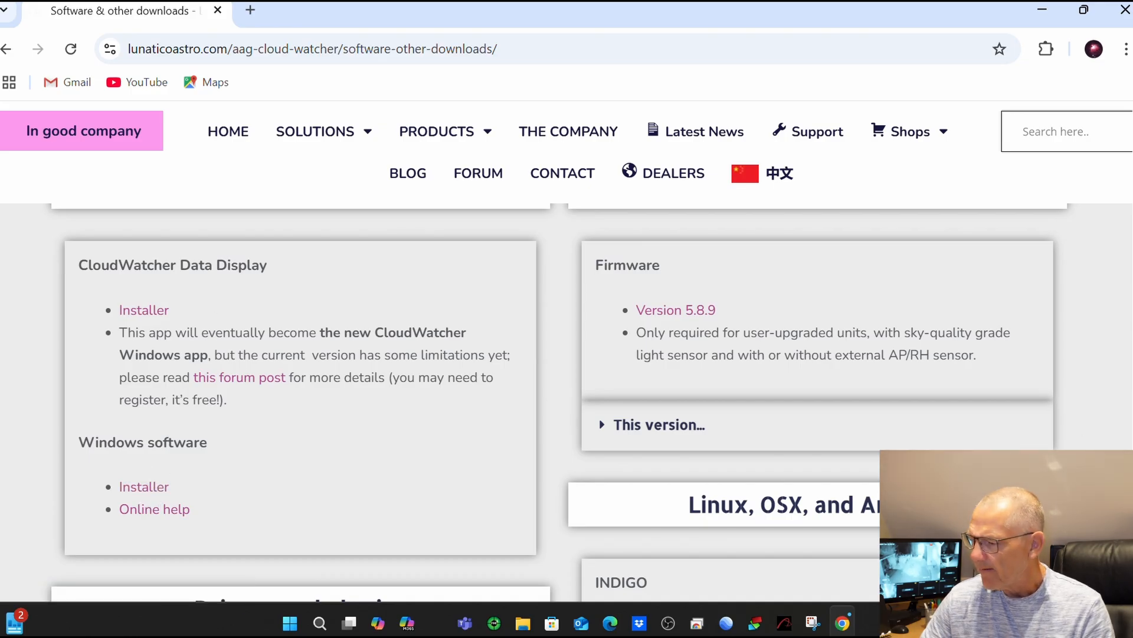
scroll("down", 3)
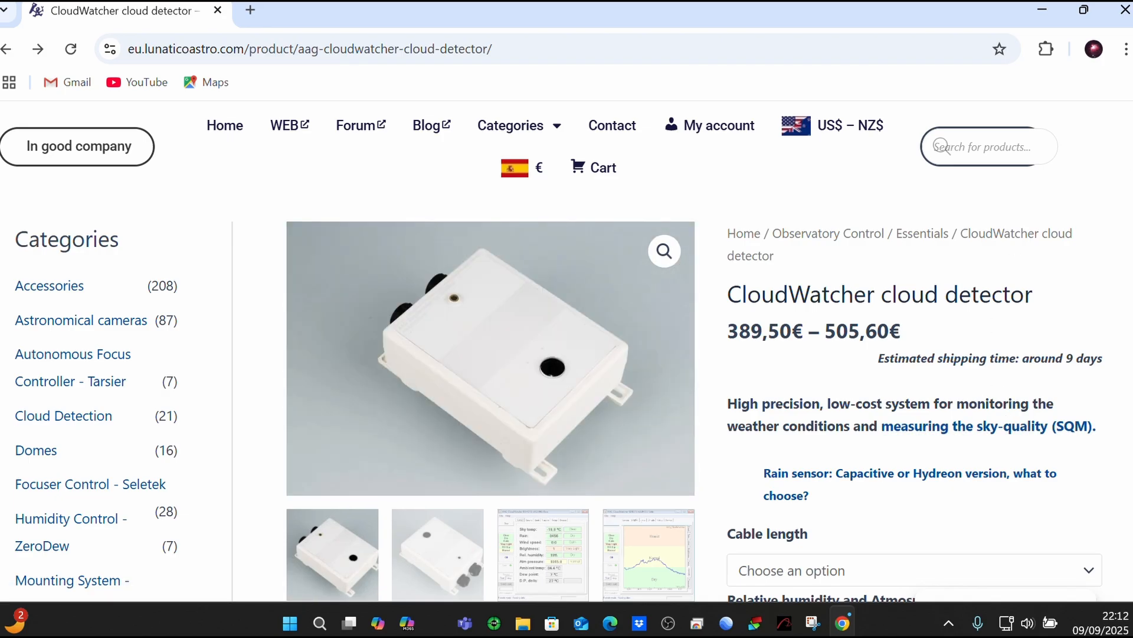
Scroll the product page down to the cable and IP68 weather-proof connector section
scroll("down", 3)
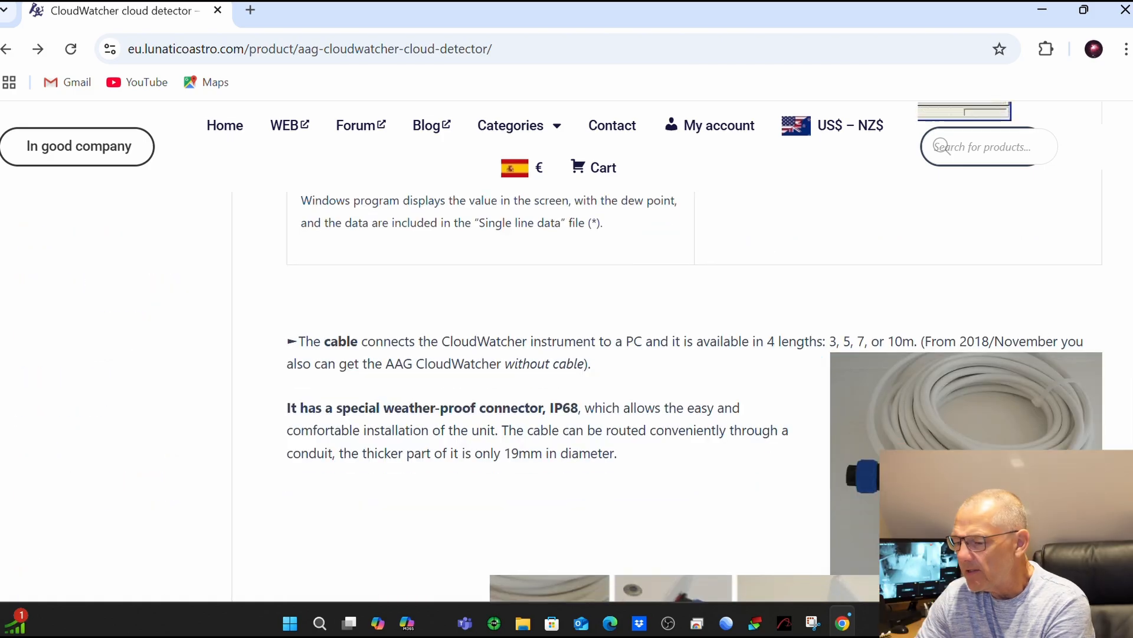
scroll("down", 3)
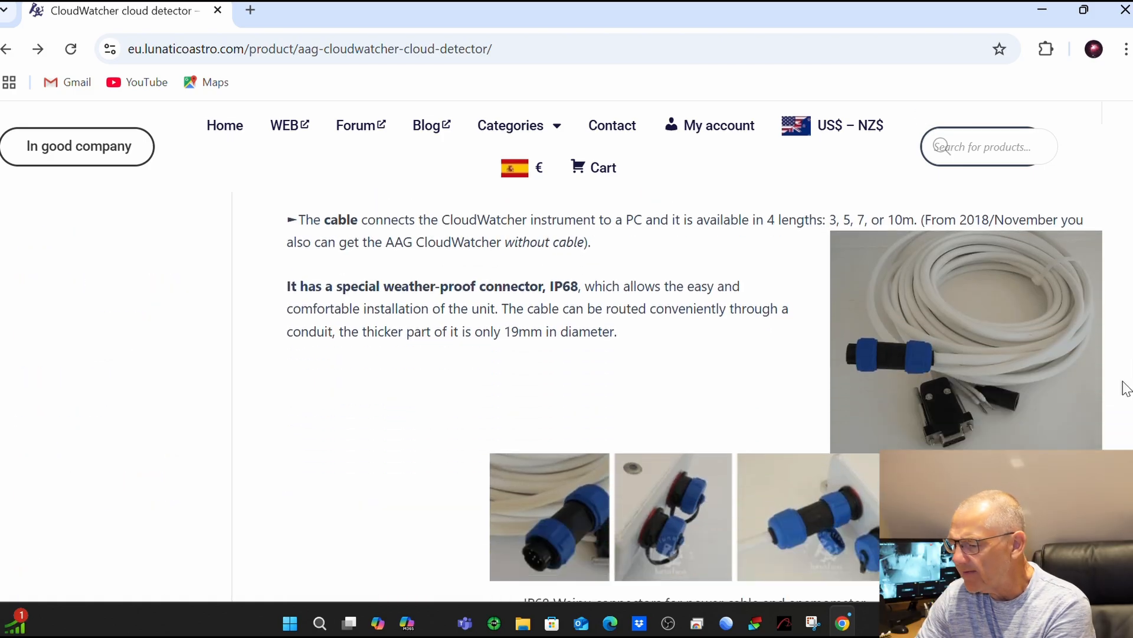
left_click(965, 340)
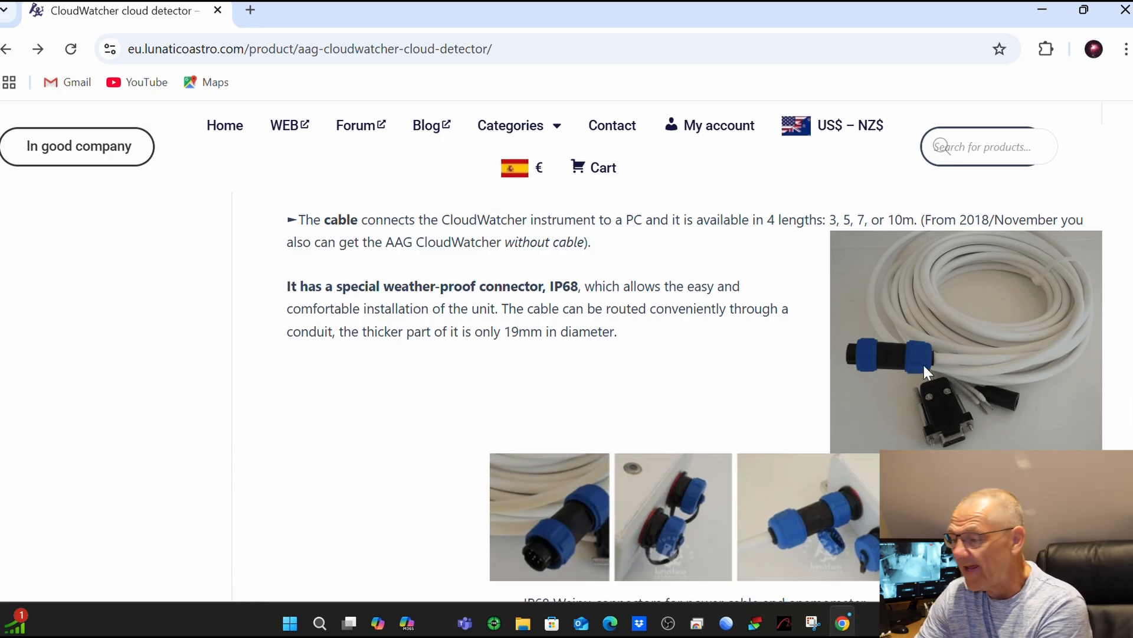
mouse_move(867, 242)
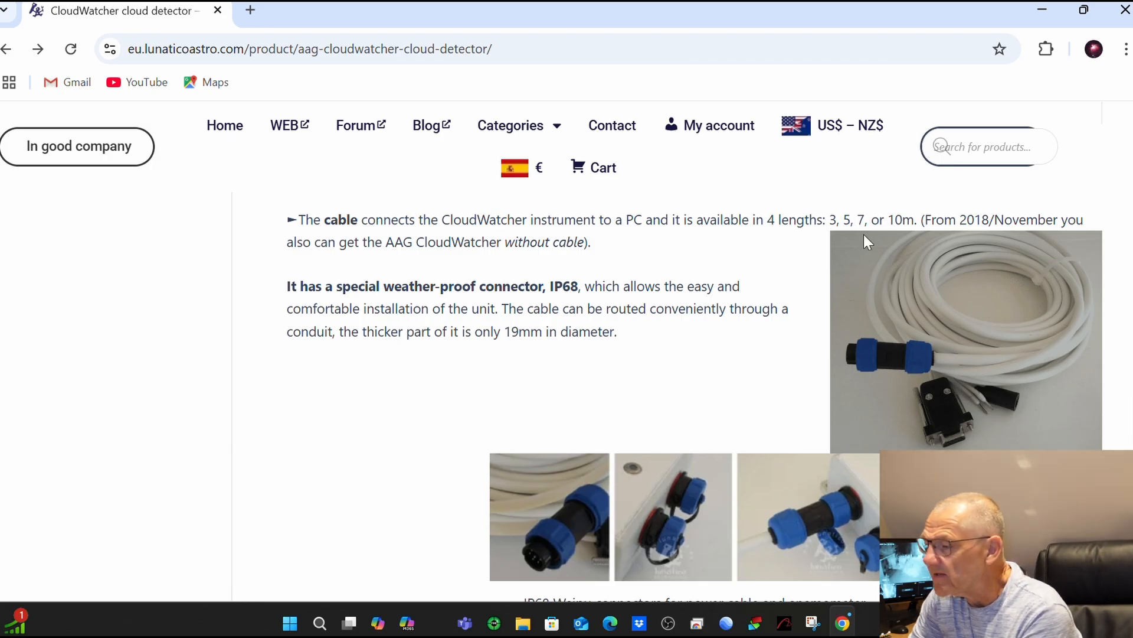
mouse_move(1128, 353)
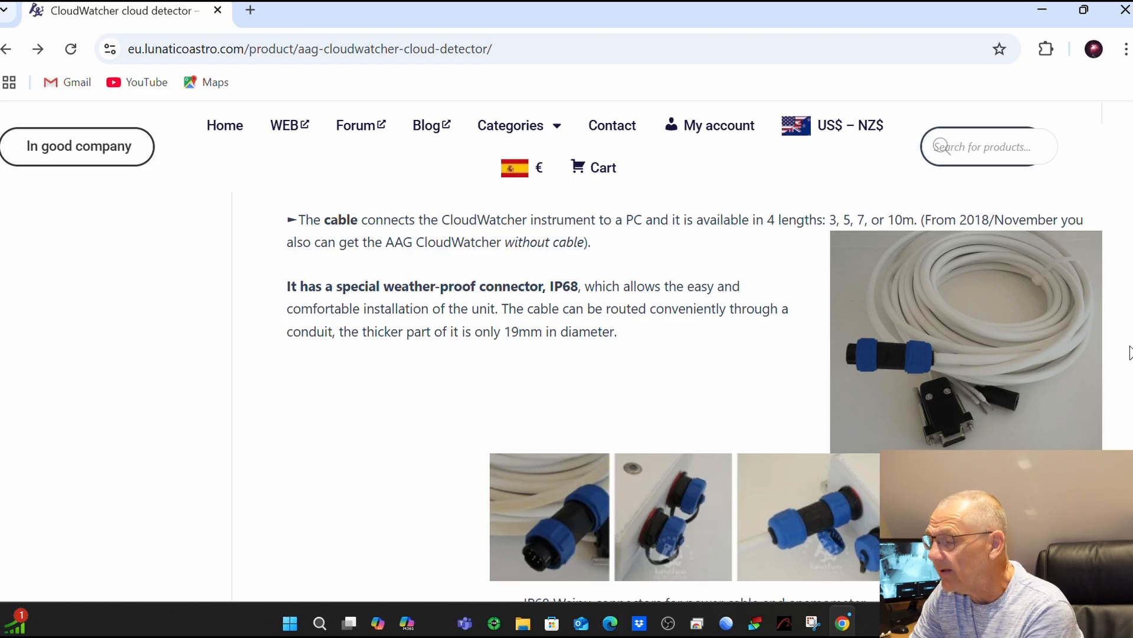
mouse_move(949, 368)
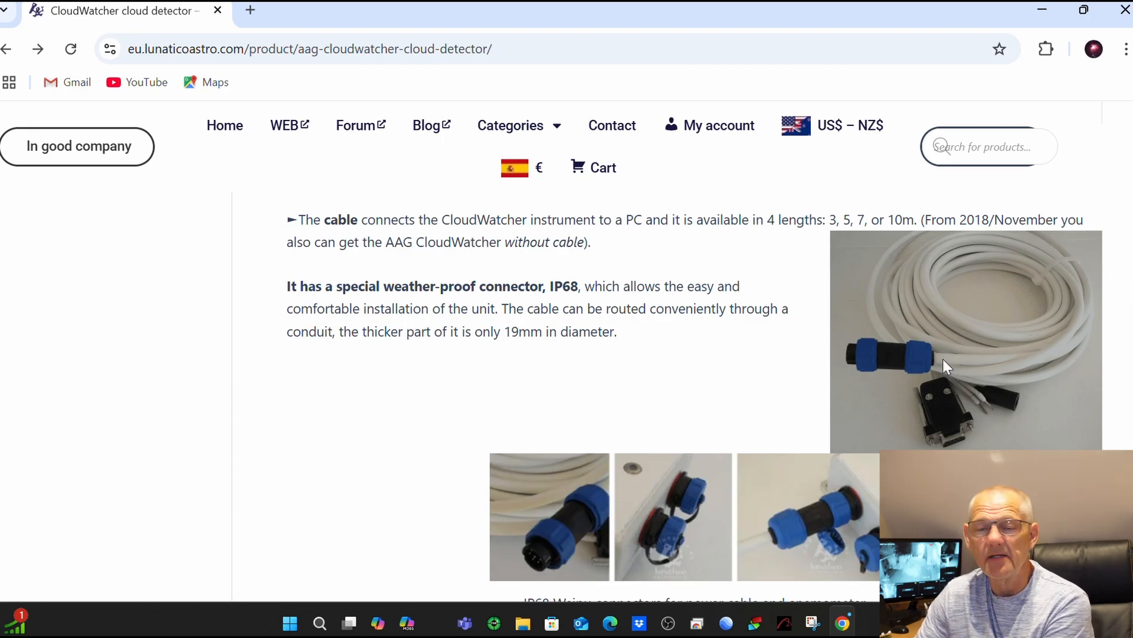
mouse_move(956, 408)
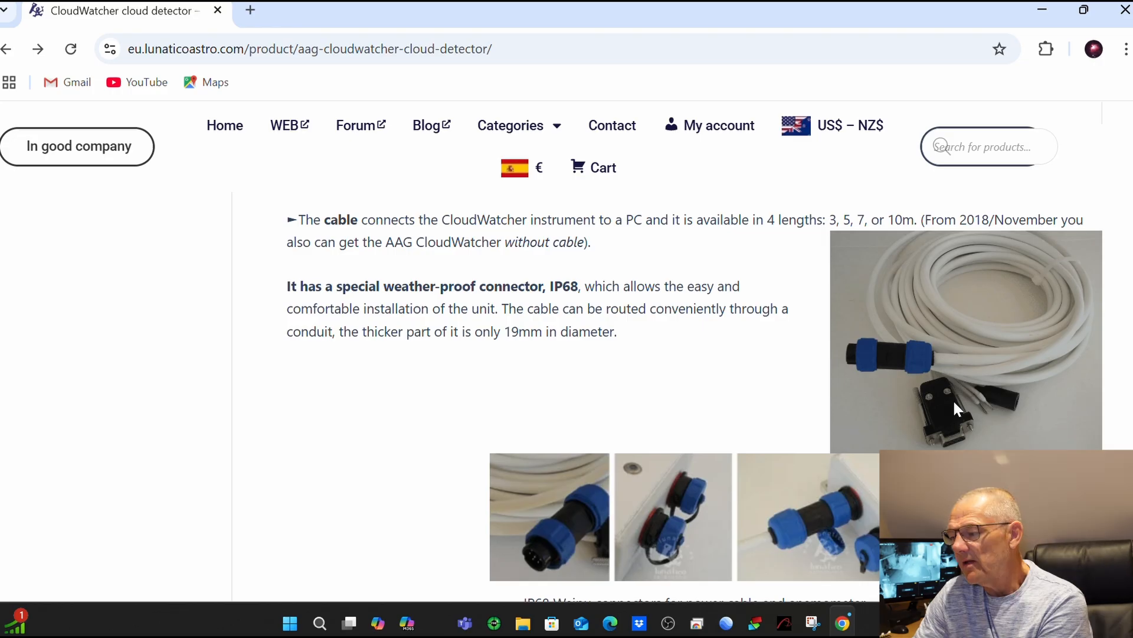
mouse_move(939, 412)
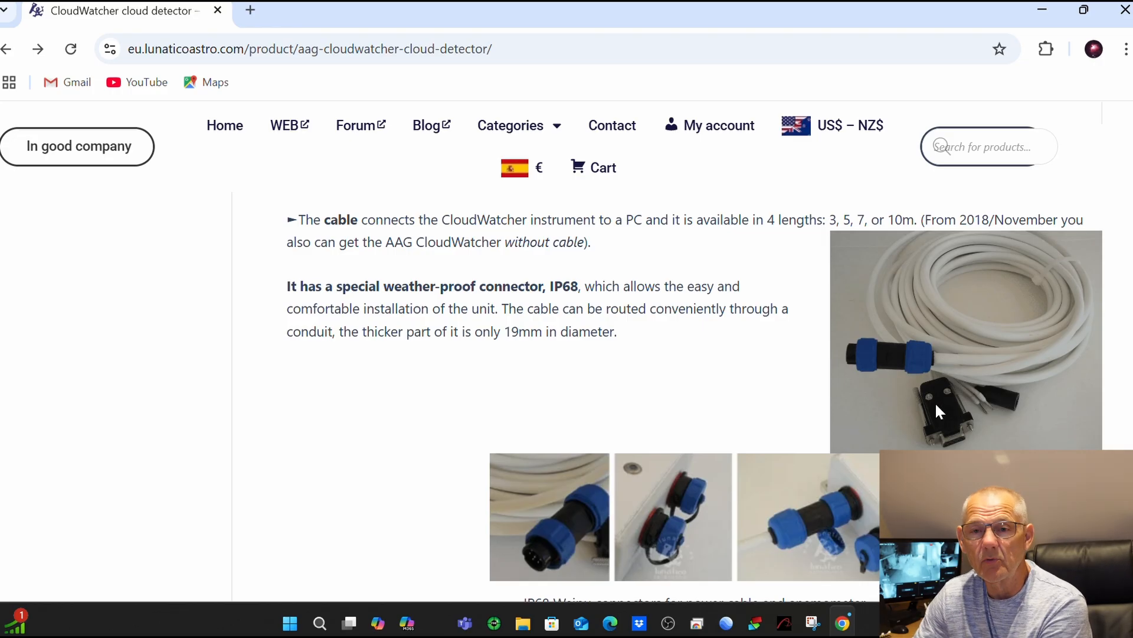
mouse_move(973, 384)
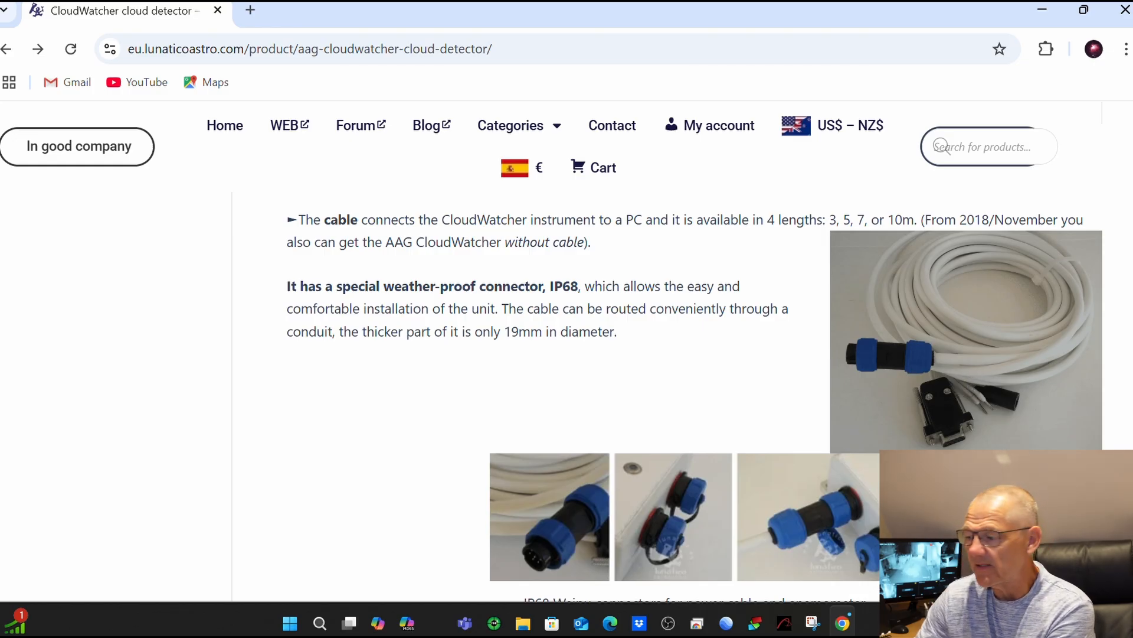
mouse_move(972, 441)
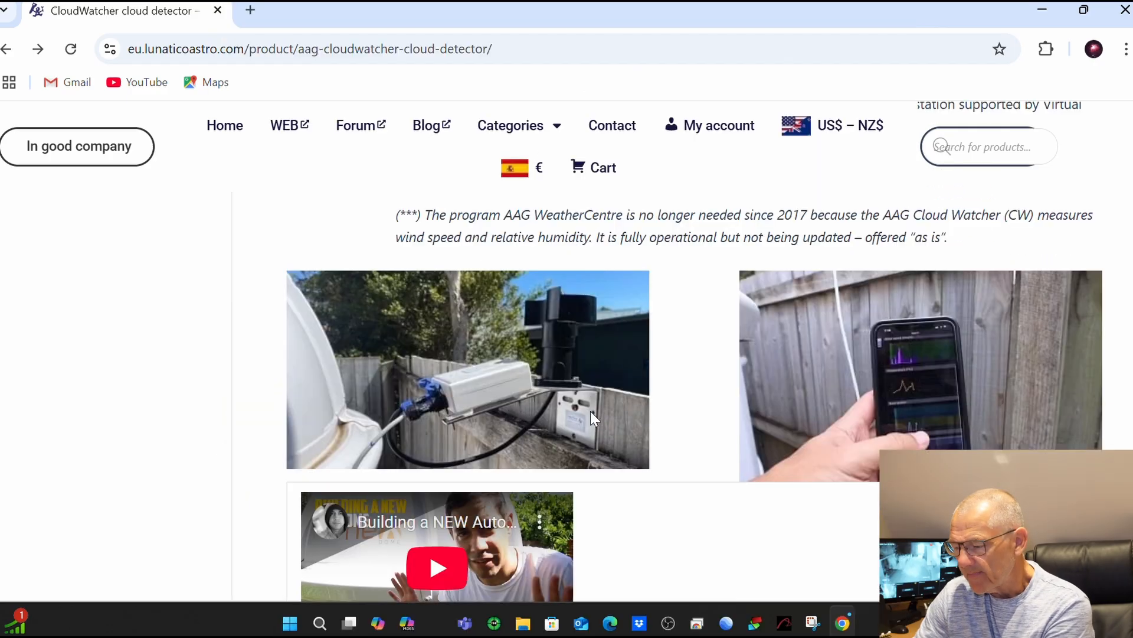
mouse_move(496, 403)
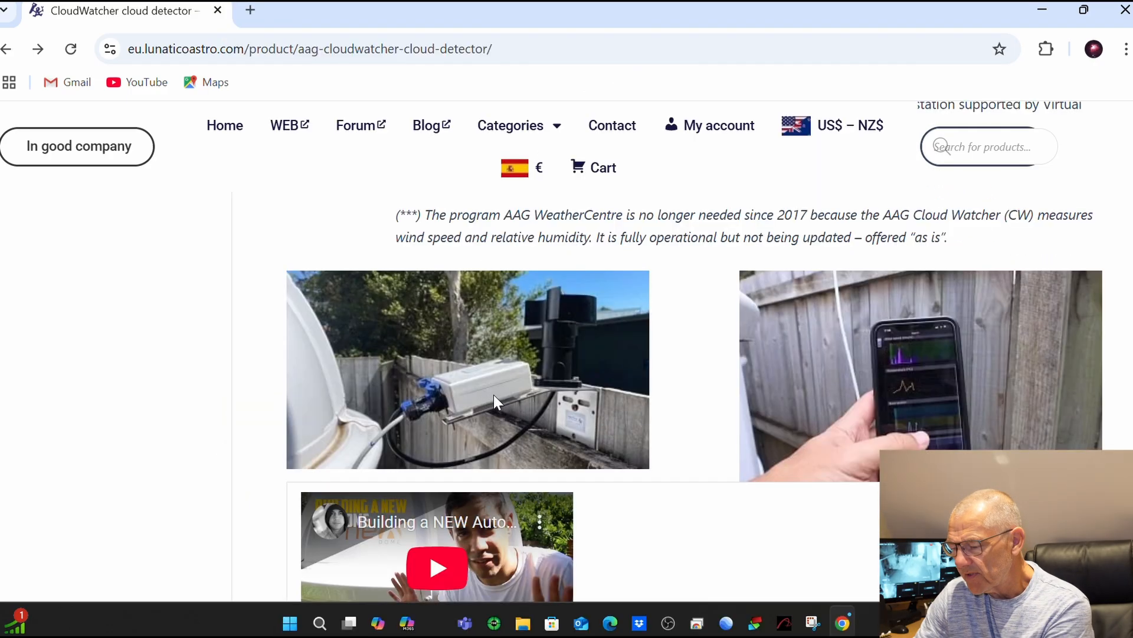
mouse_move(502, 397)
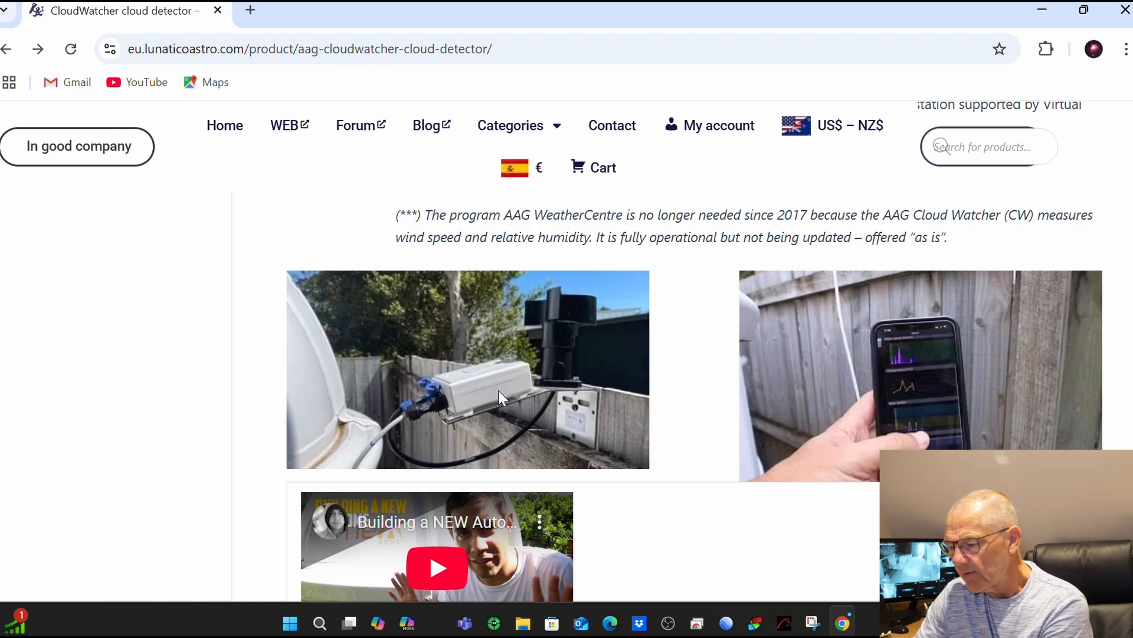
mouse_move(903, 338)
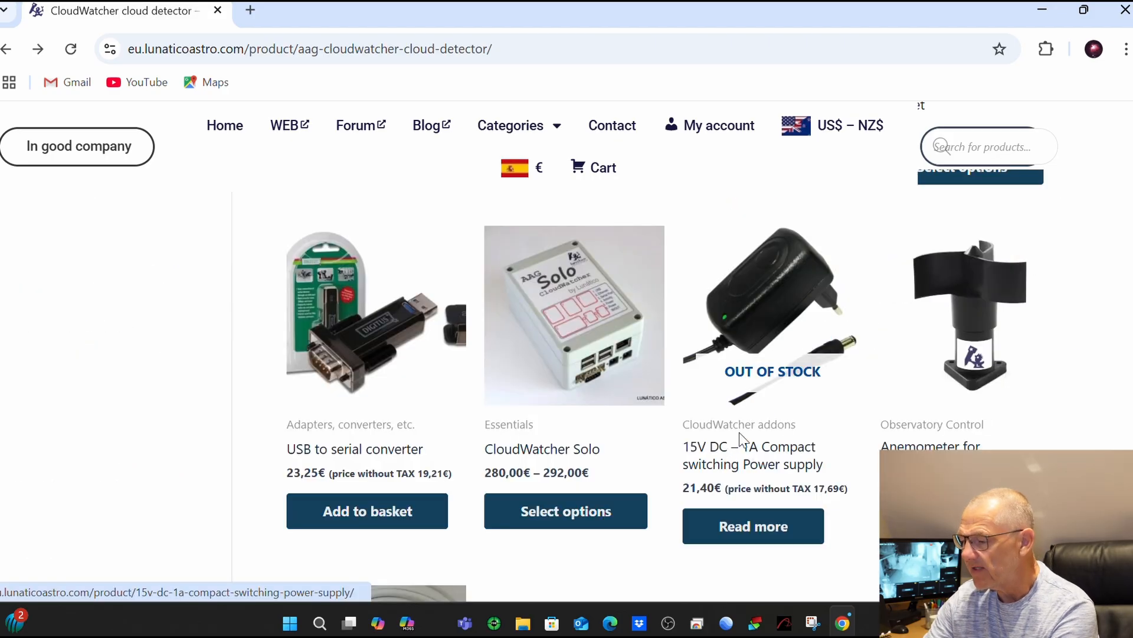
mouse_move(764, 338)
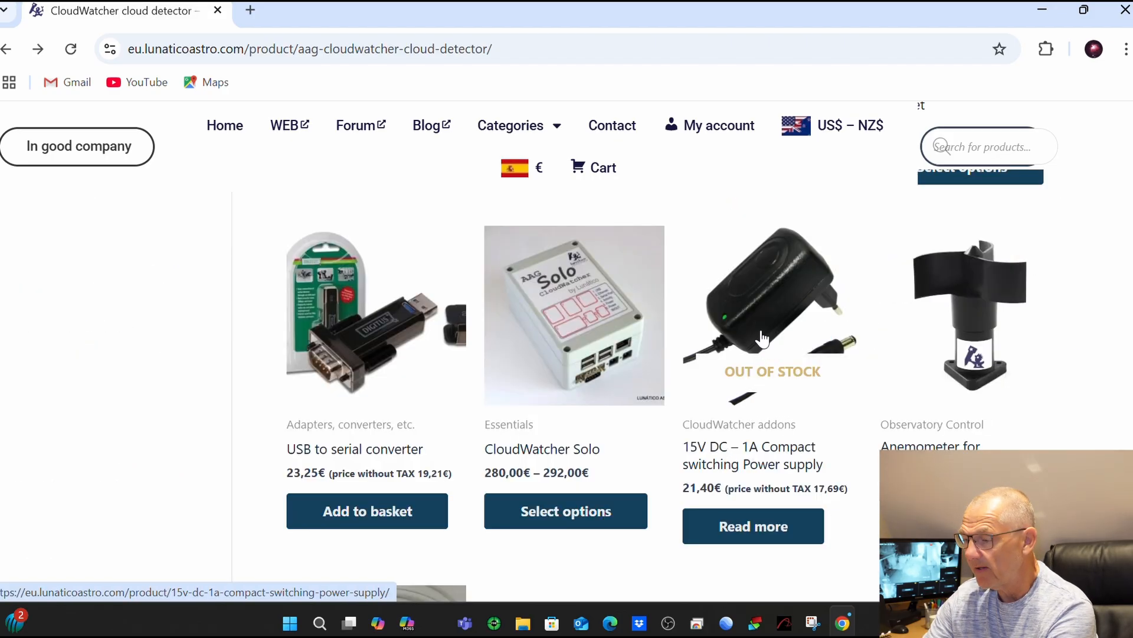
mouse_move(728, 387)
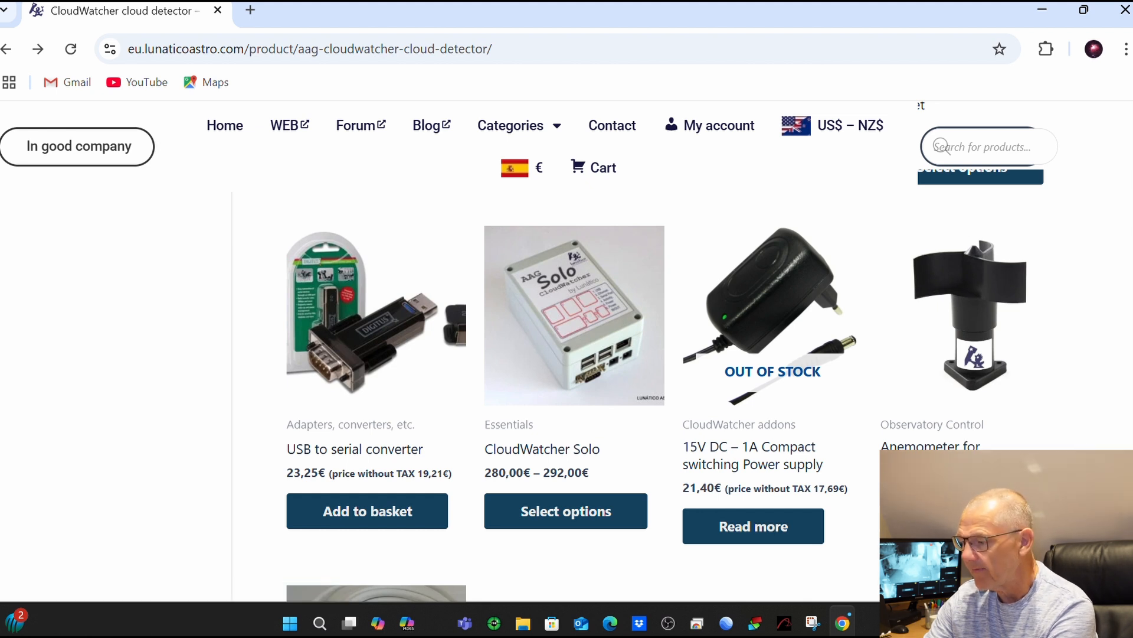
Scroll past installation photos and cable options to the related products row
scroll("down", 3)
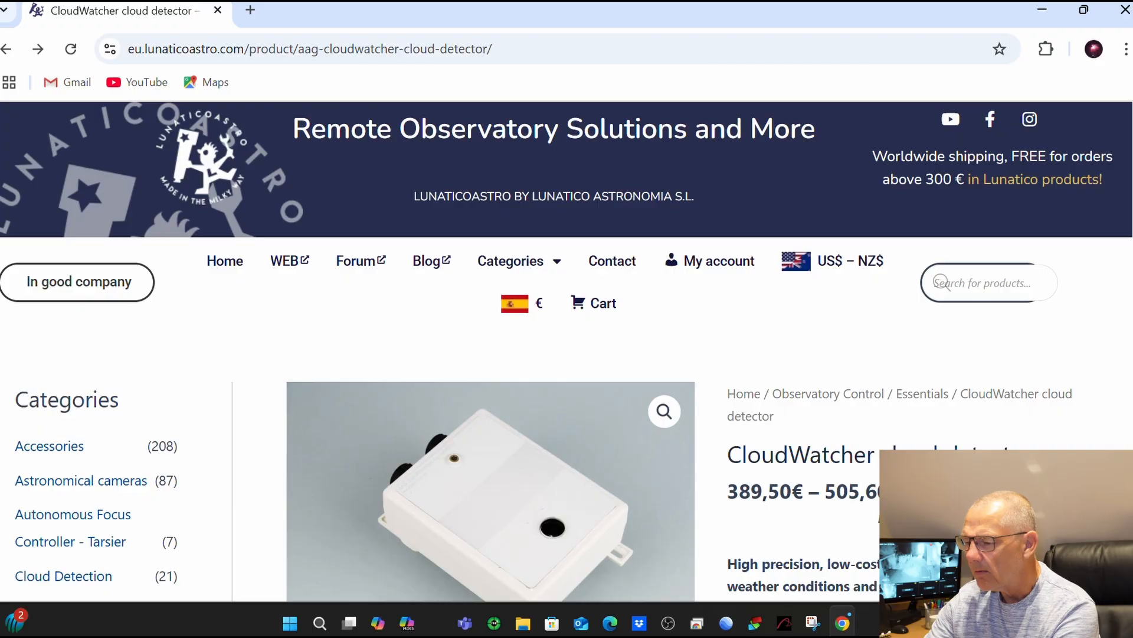
scroll("down", 3)
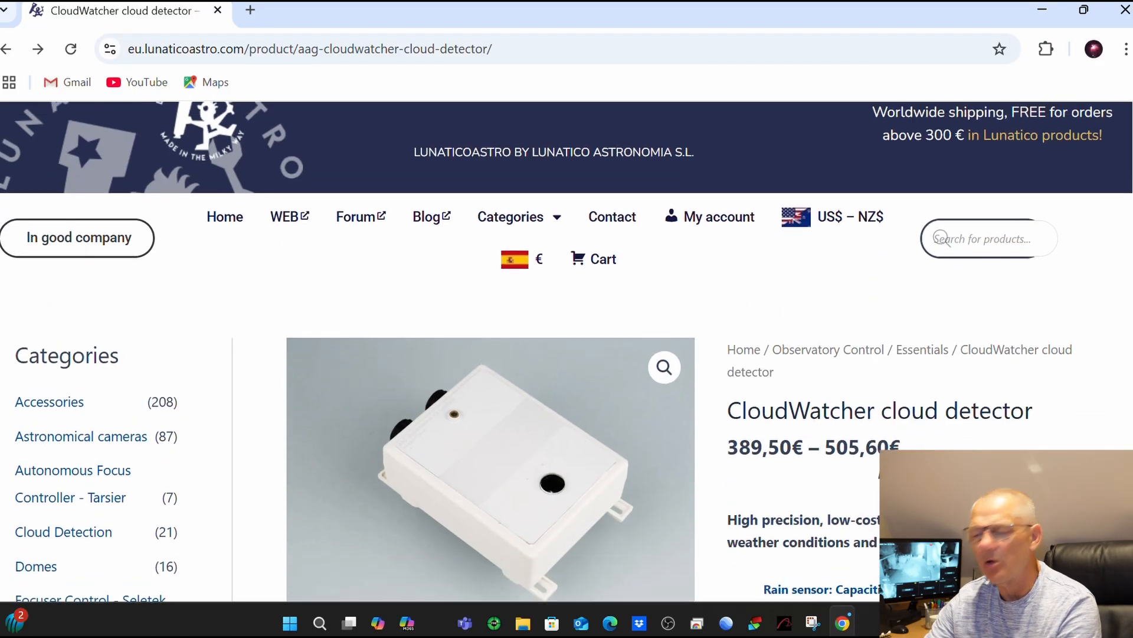
scroll("down", 3)
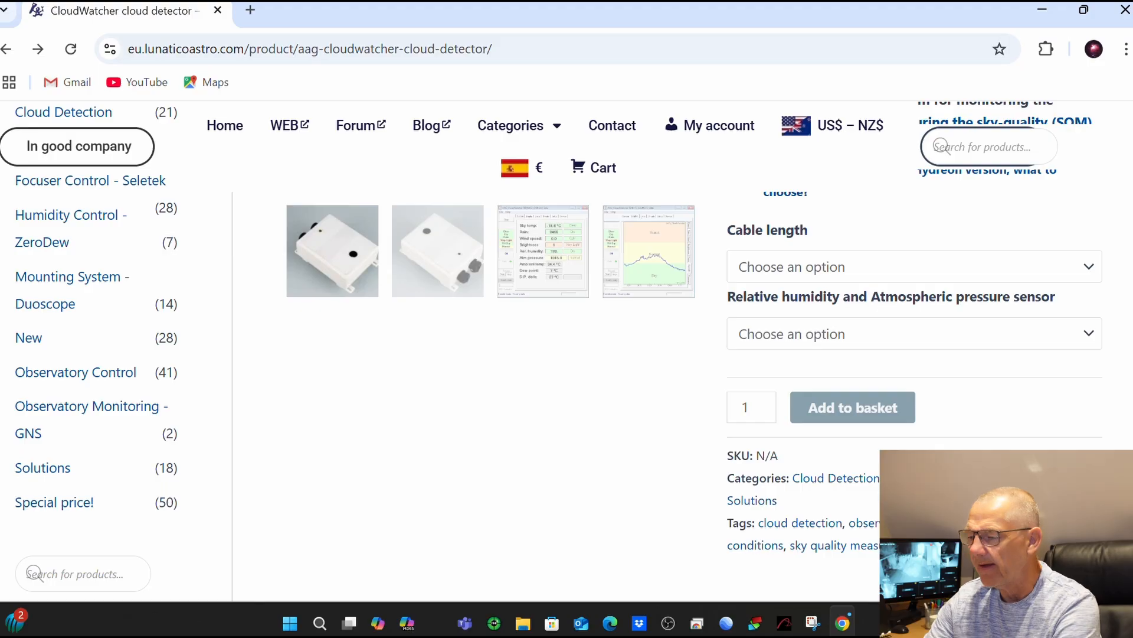
scroll("up", 3)
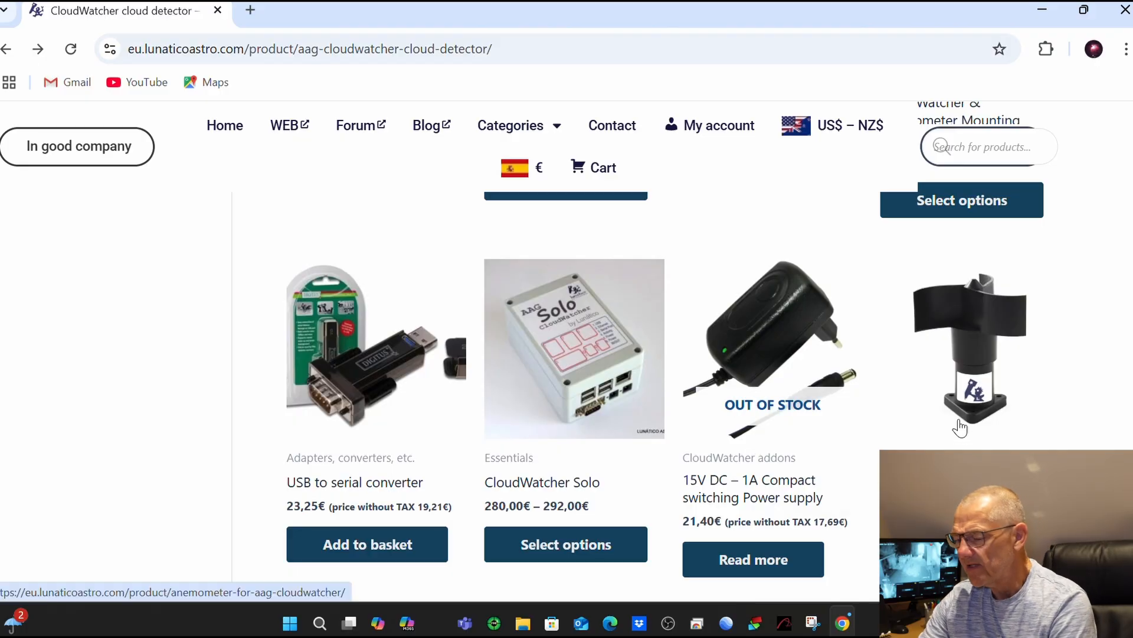
mouse_move(1101, 381)
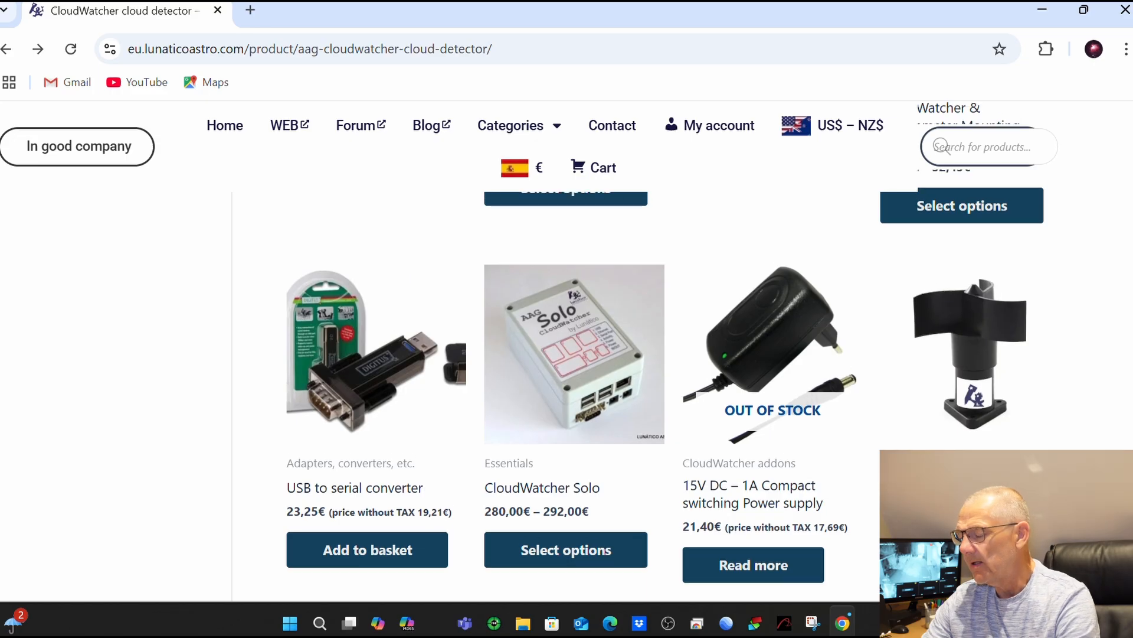
Scroll through the CloudWatcher advantages list toward the Windows software downloads link
scroll("down", 3)
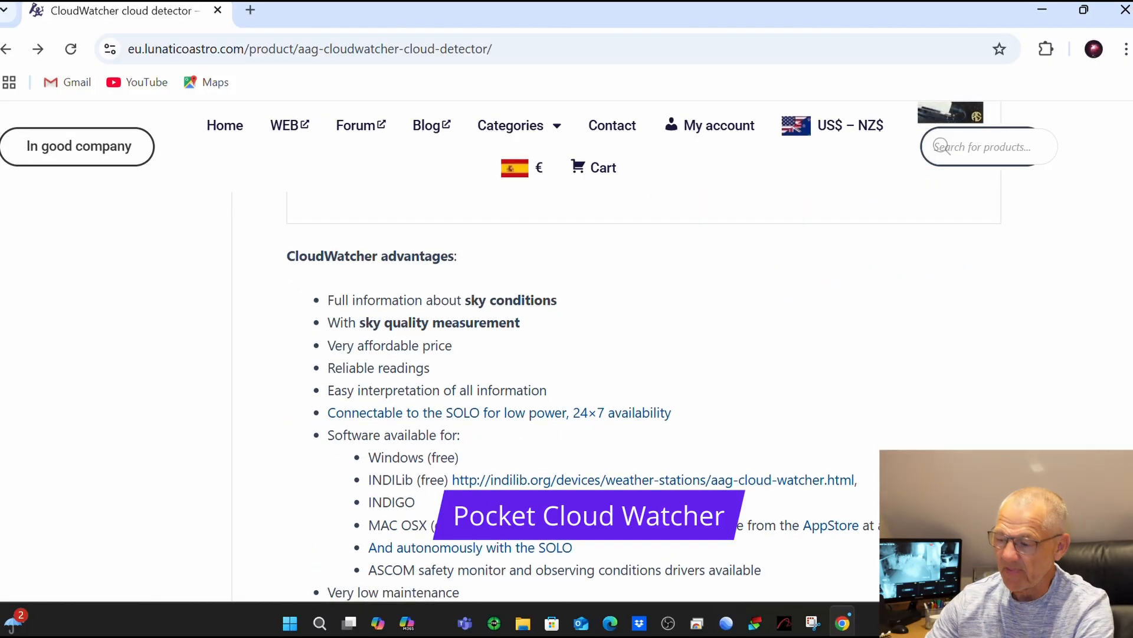
scroll("down", 3)
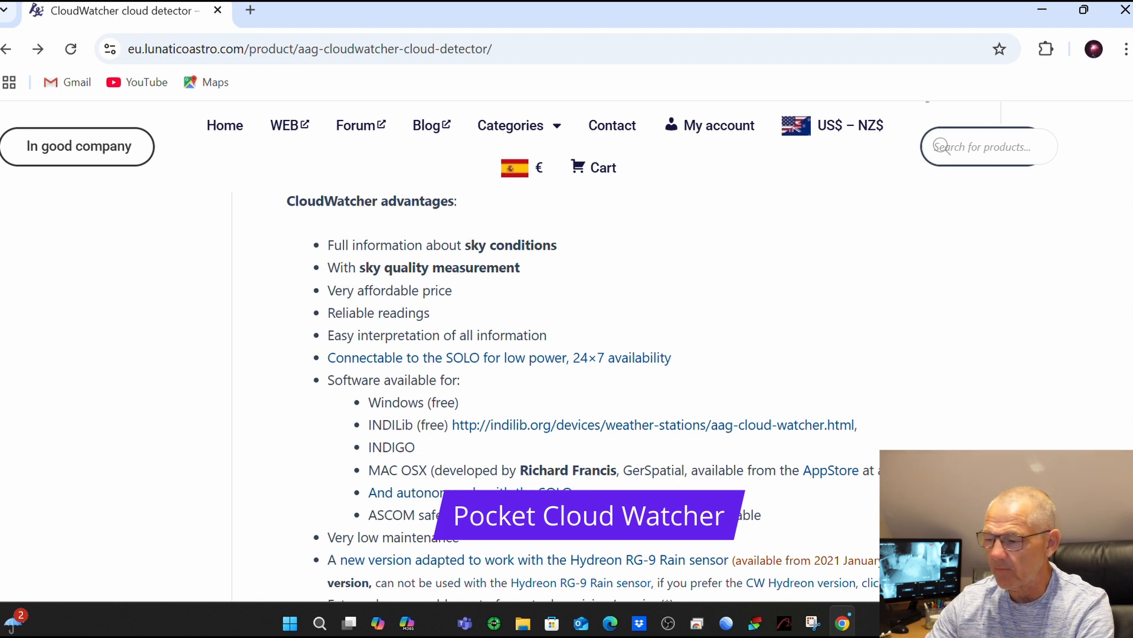
scroll("up", 3)
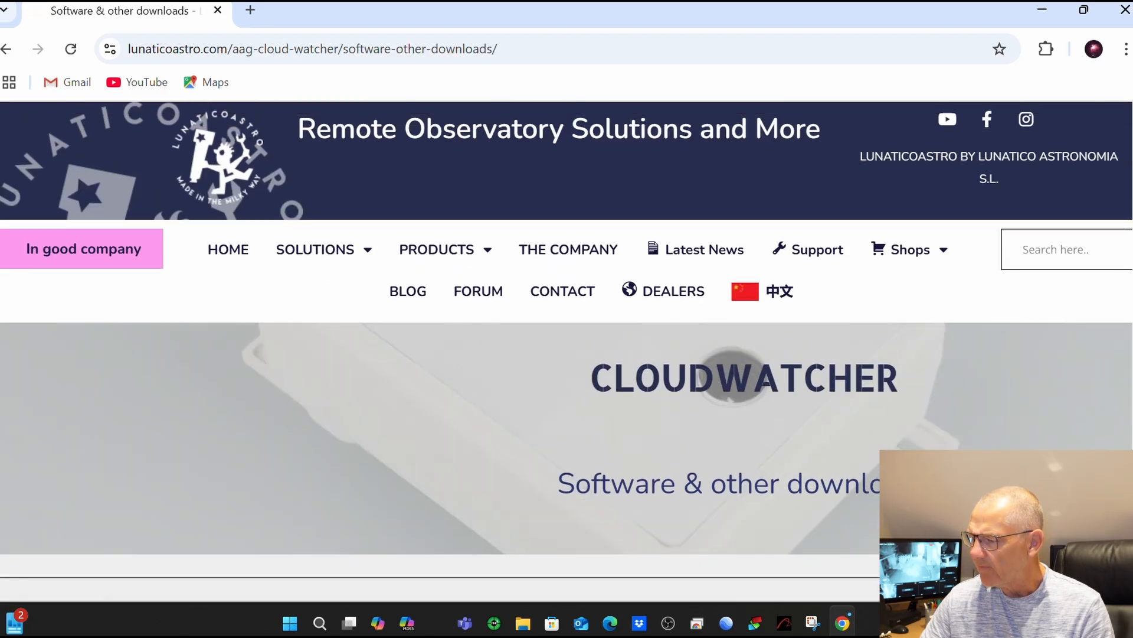
mouse_move(763, 566)
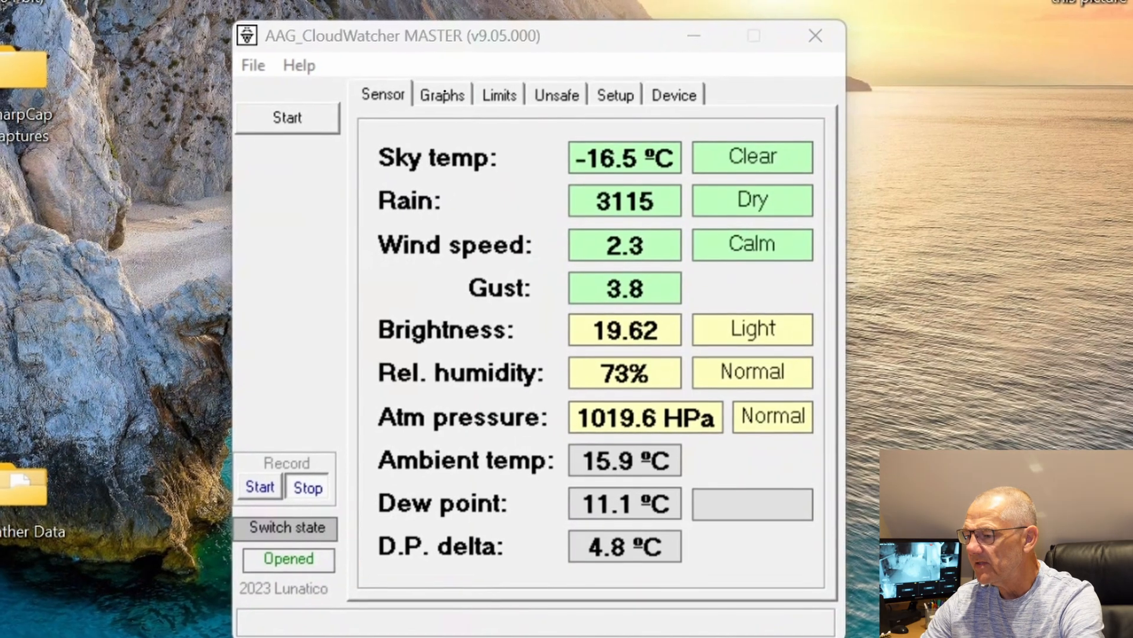
Show the Limits tab with cloud, rain, wind, brightness, humidity and pressure thresholds
left_click(440, 93)
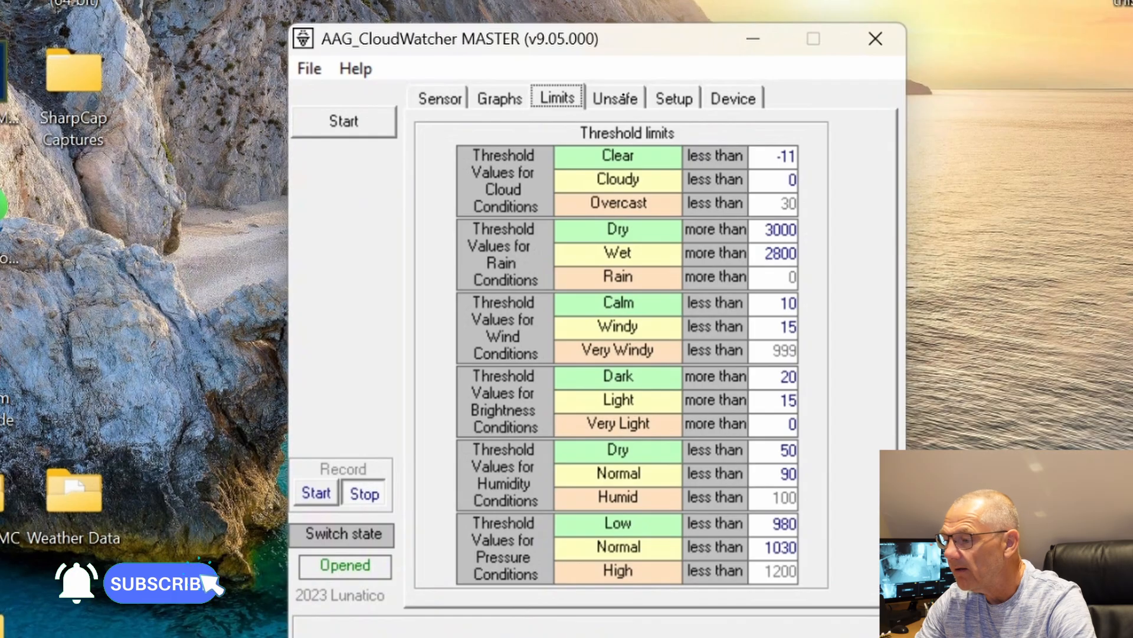
Turn off the Wet unsafe condition on the Unsafe tab and view the Setup settings
left_click(614, 98)
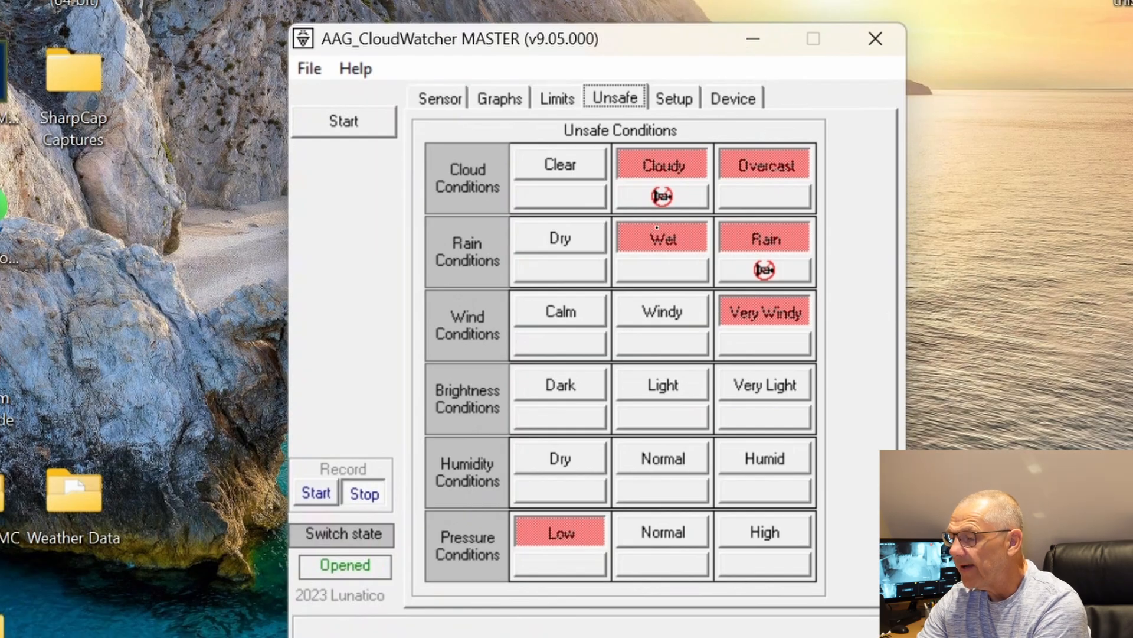
left_click(661, 237)
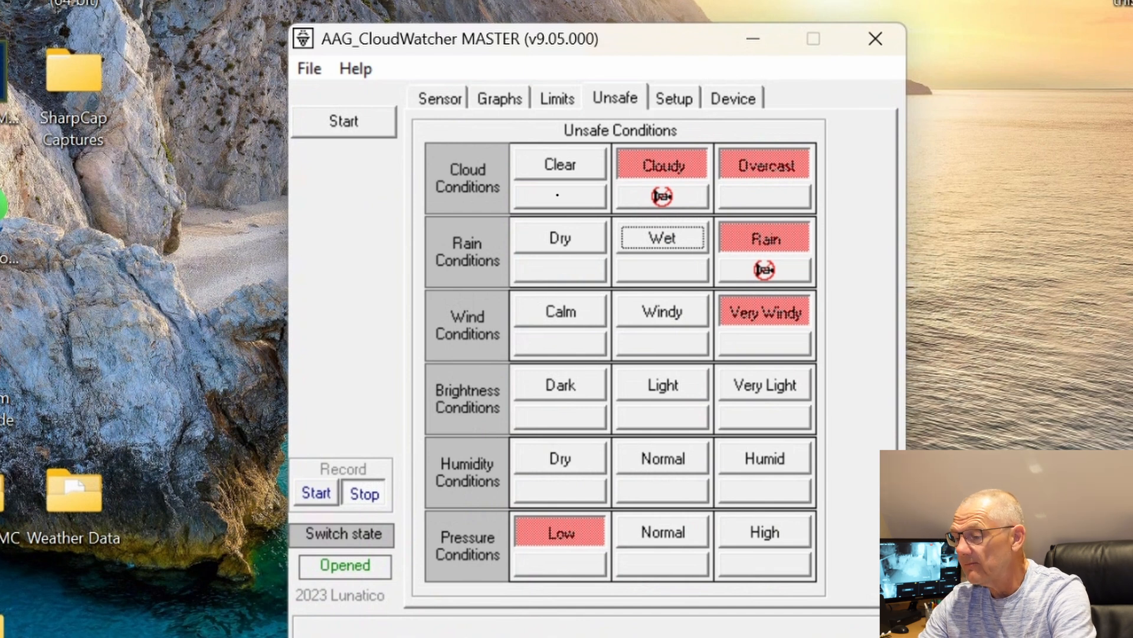
left_click(673, 97)
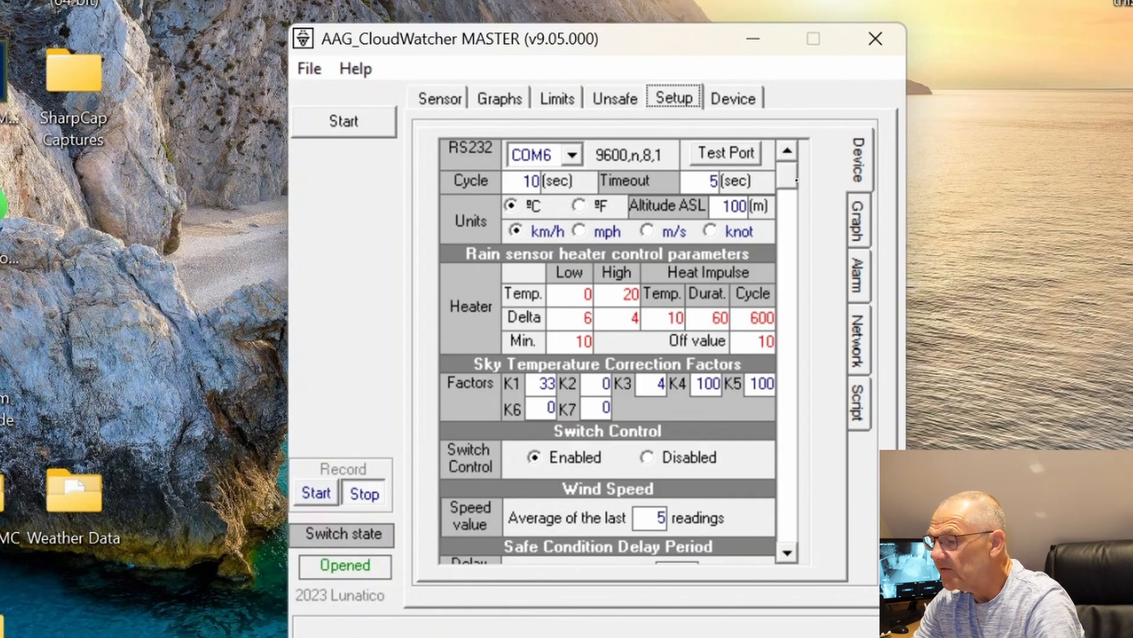
Review the Setup page's data-file paths, then return to the Sensor readings
scroll("down", 3)
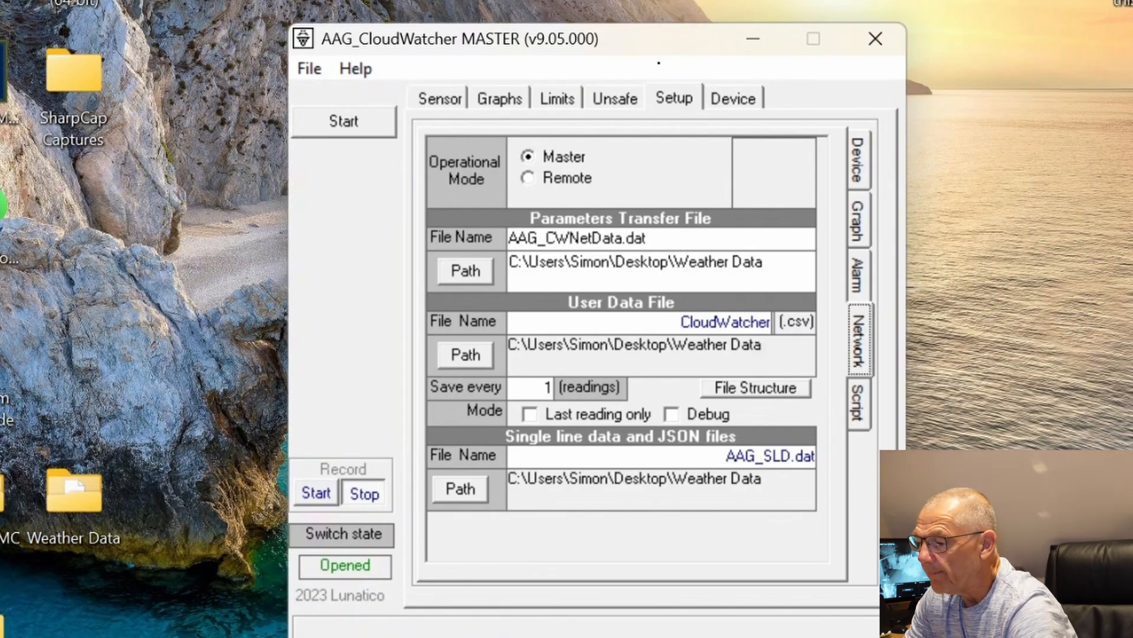
left_click(439, 98)
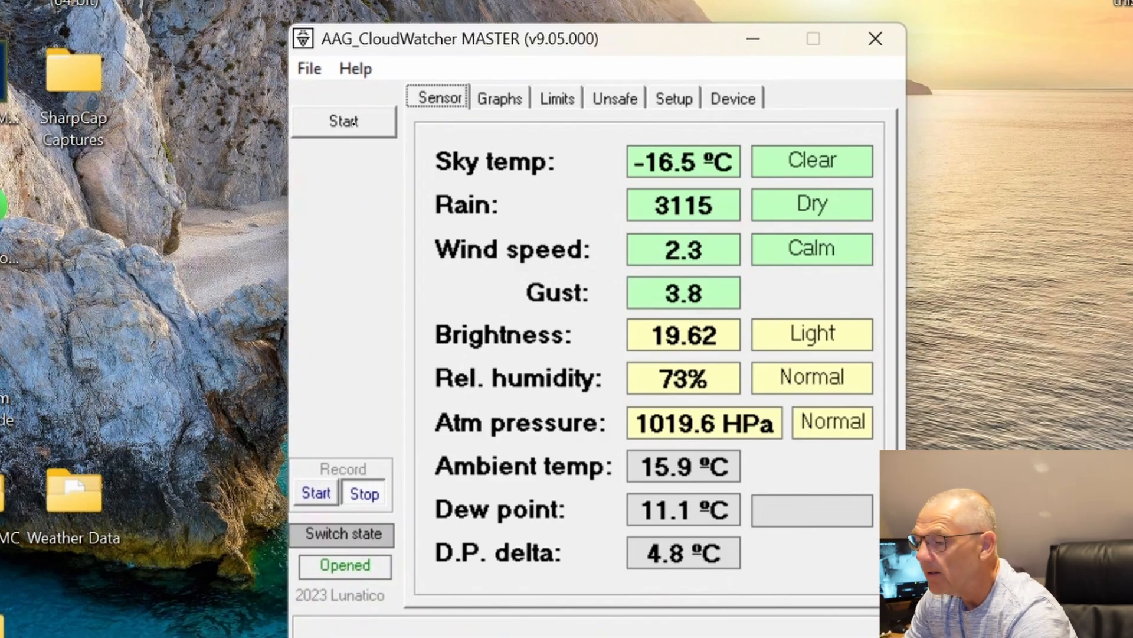
Start monitoring, record by appending to the existing data file, and view the Unsafe grid
left_click(344, 121)
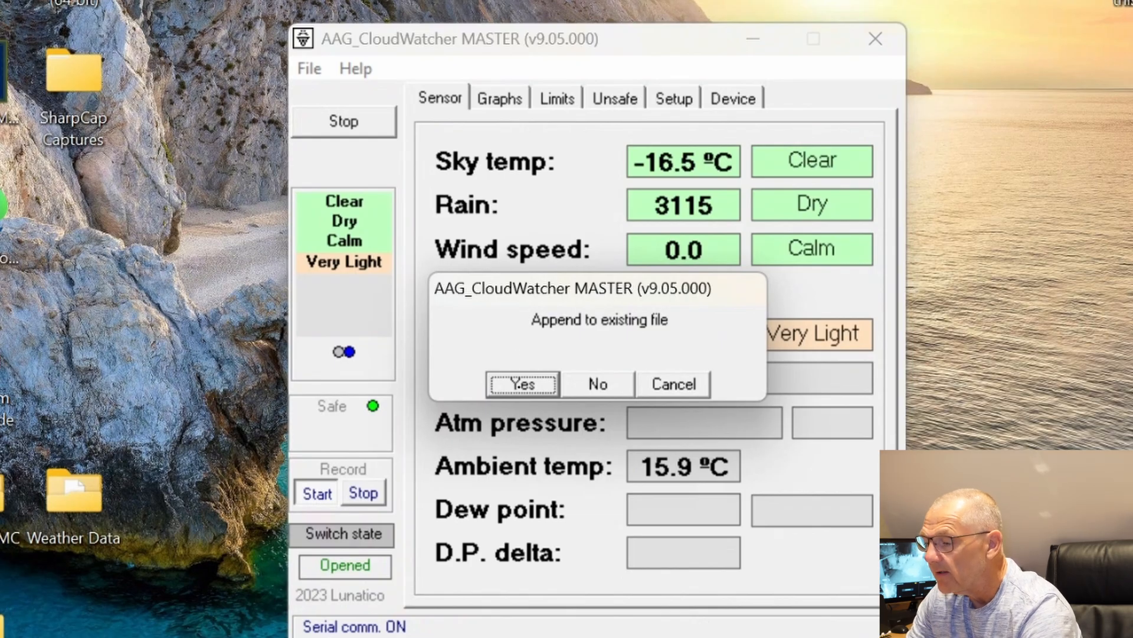
left_click(522, 383)
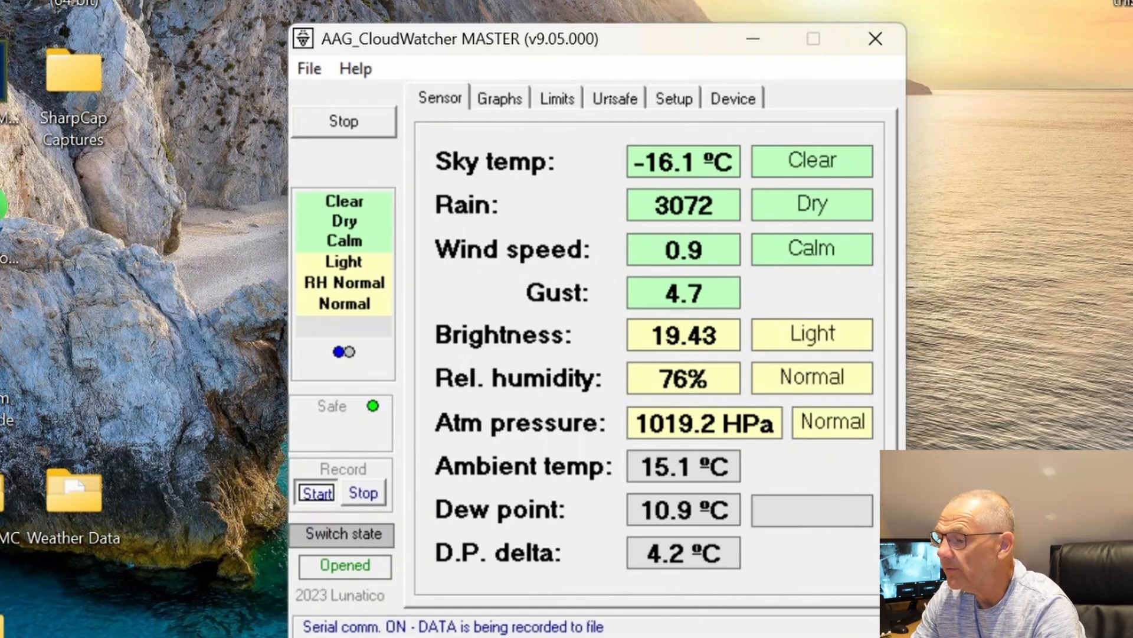
left_click(615, 97)
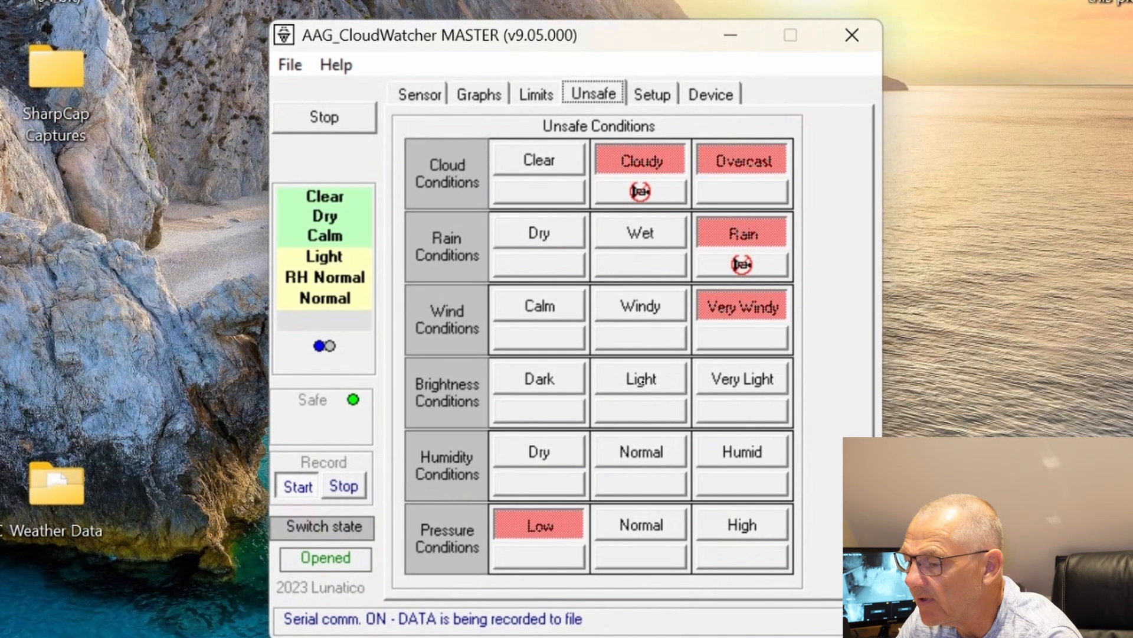
left_click(639, 379)
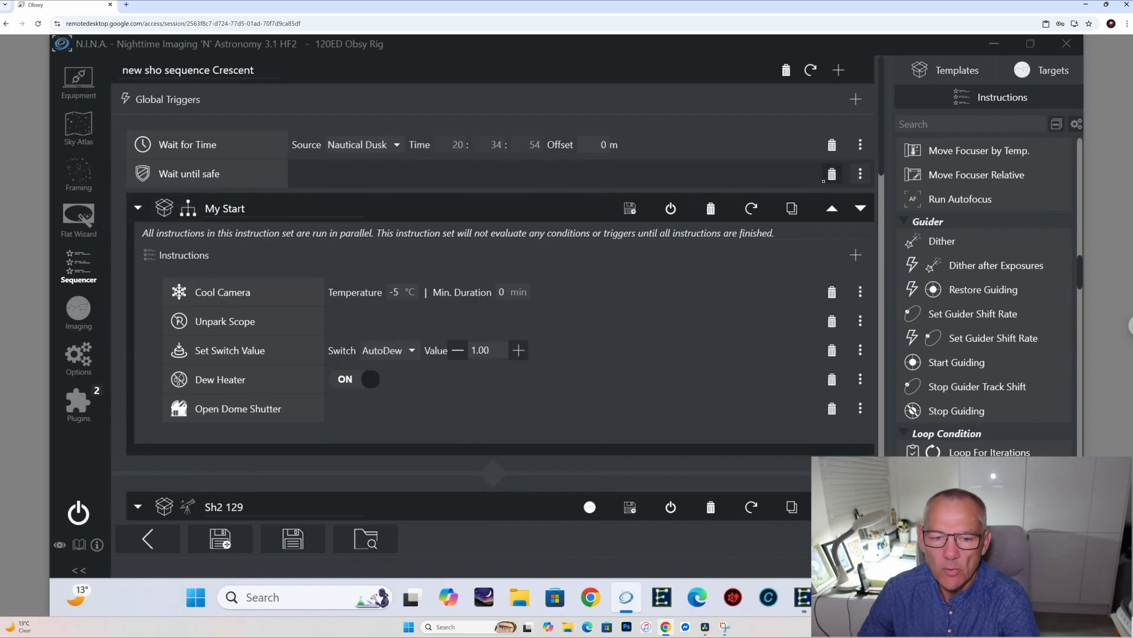
Scroll the N.I.N.A. sequence down to the Sh2 129 target's SHO Imaging block
scroll("down", 3)
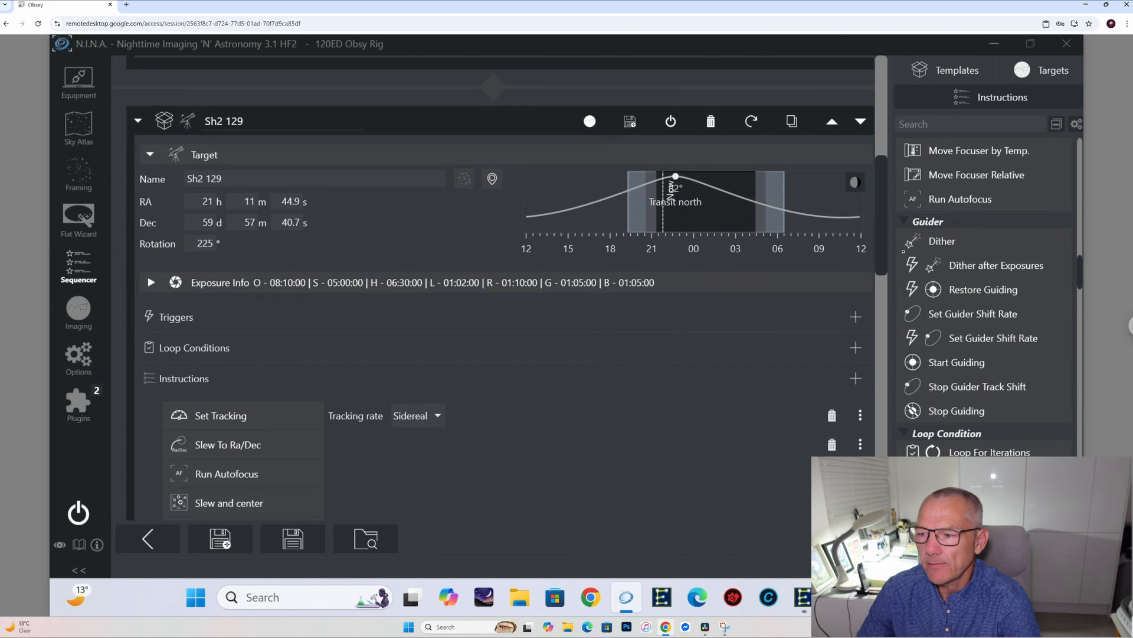
scroll("down", 3)
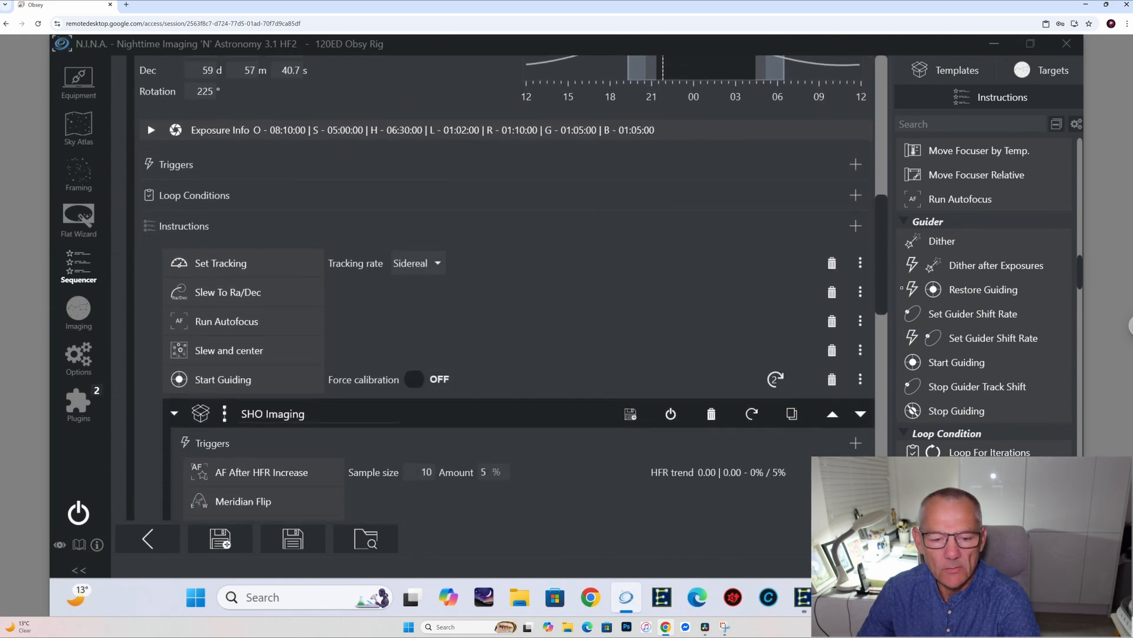
Expand When Becomes Unsafe and its Once Safe block to show the shutdown and recovery actions
scroll("down", 3)
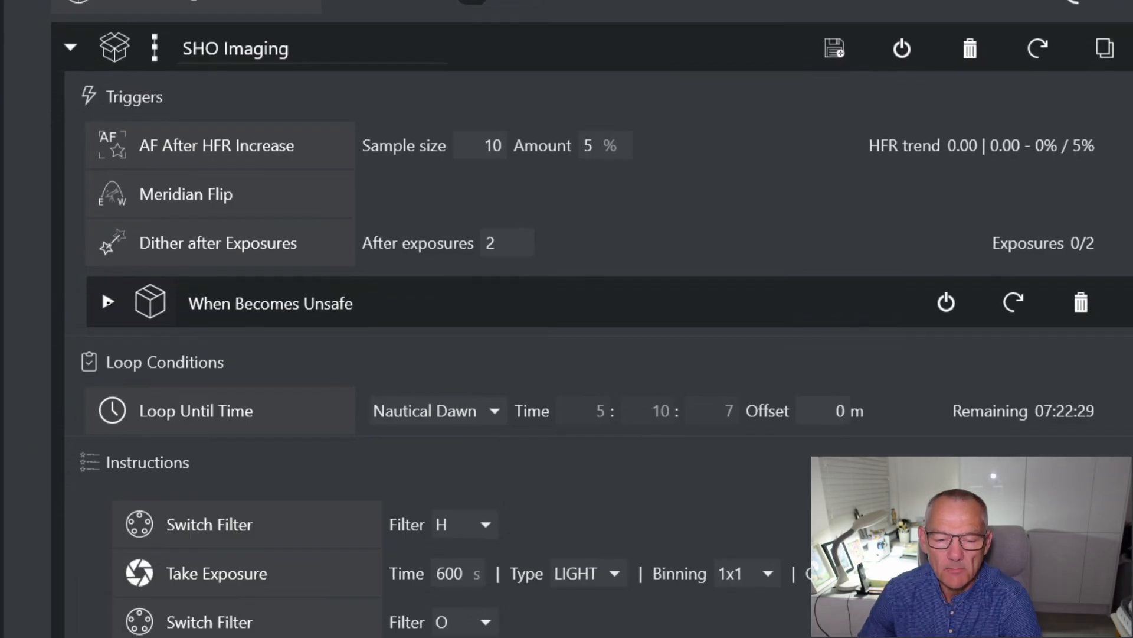
left_click(107, 302)
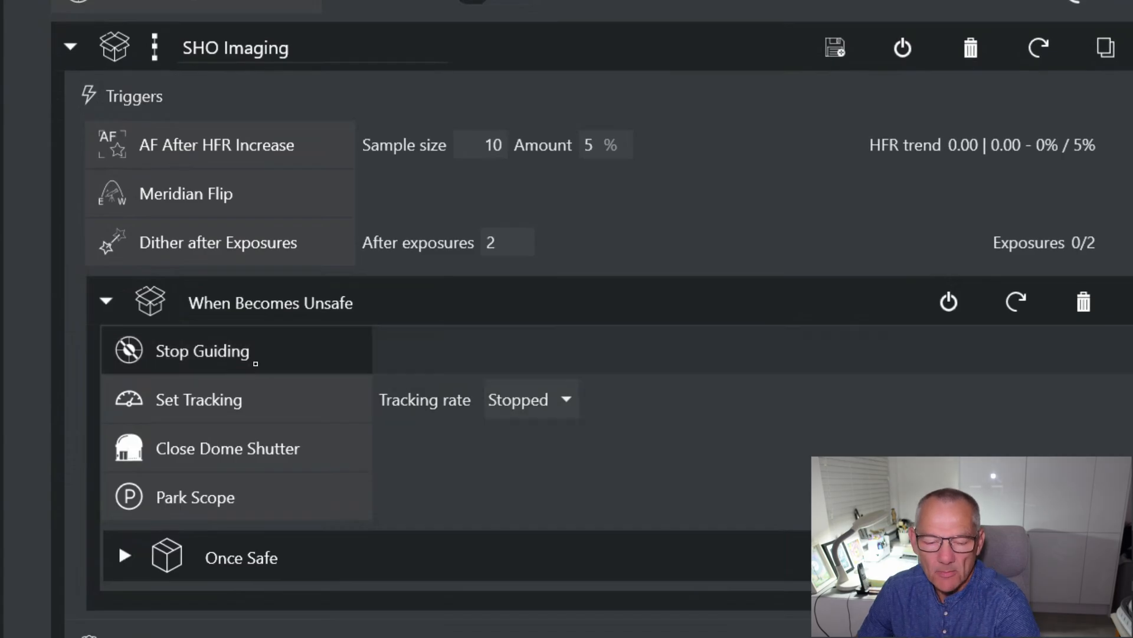
mouse_move(199, 399)
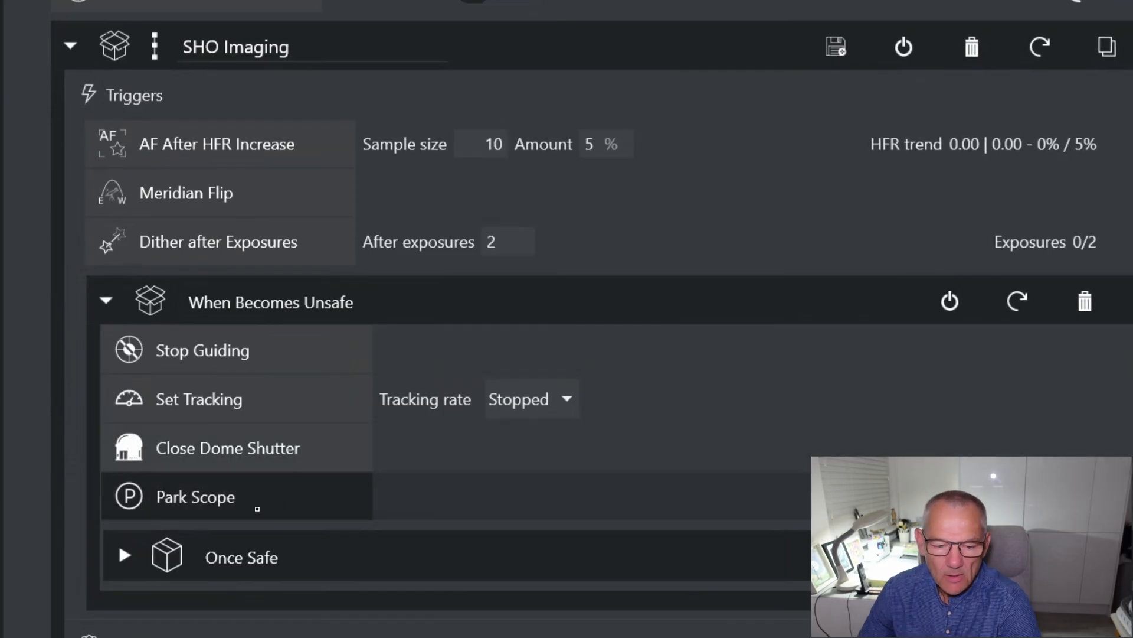
left_click(124, 557)
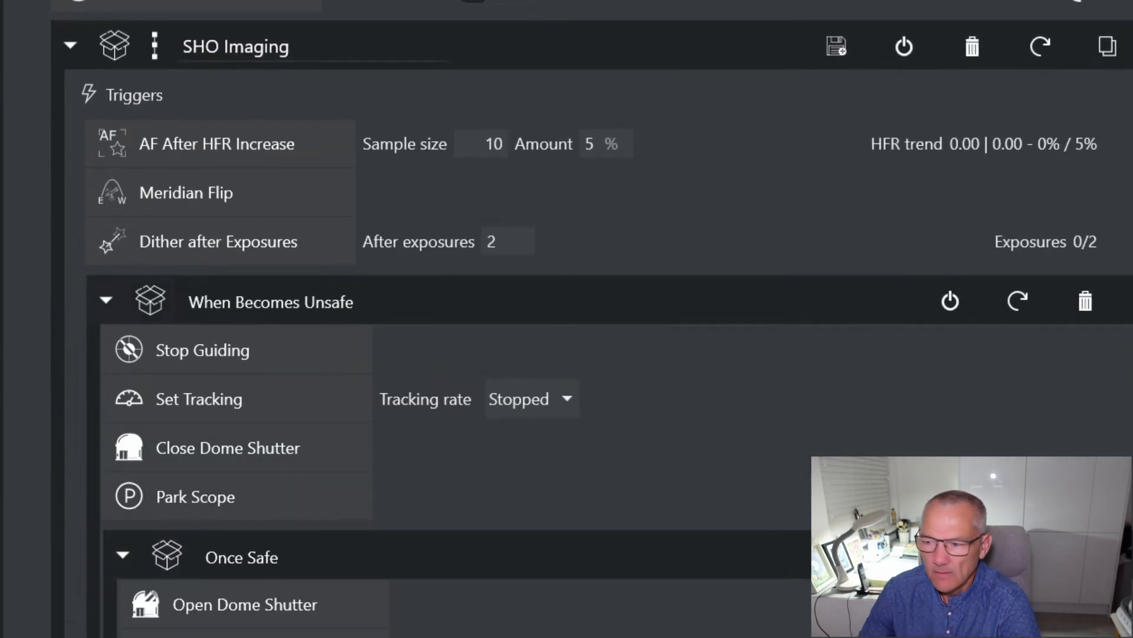
scroll("down", 3)
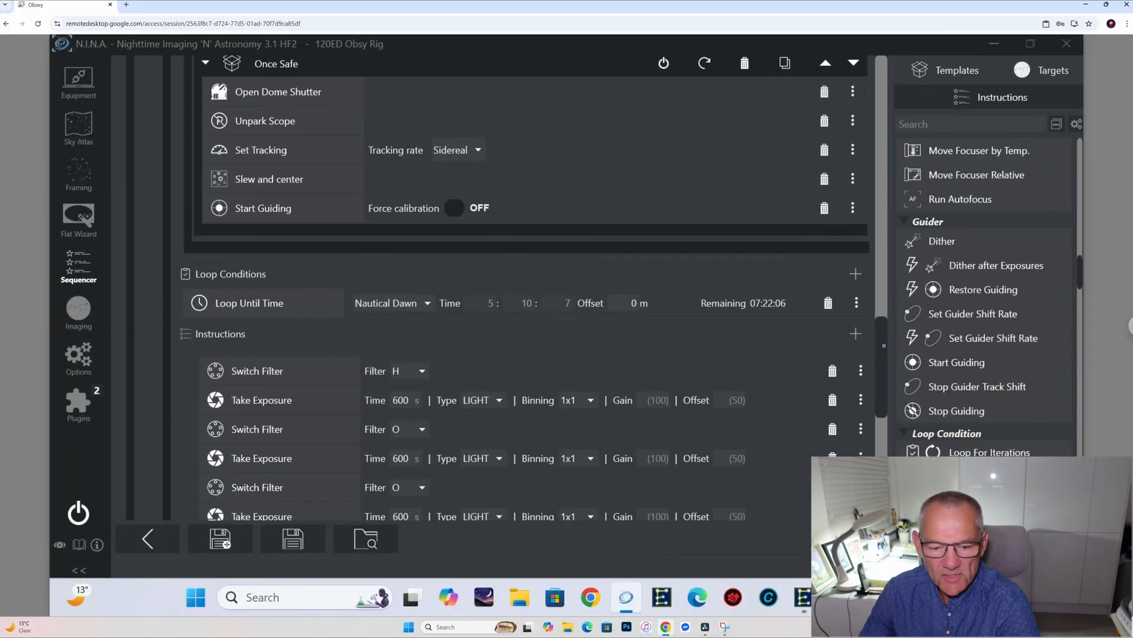
Scroll down through the SHO imaging set to the Loop Until Nautical Dawn exposures
scroll("down", 3)
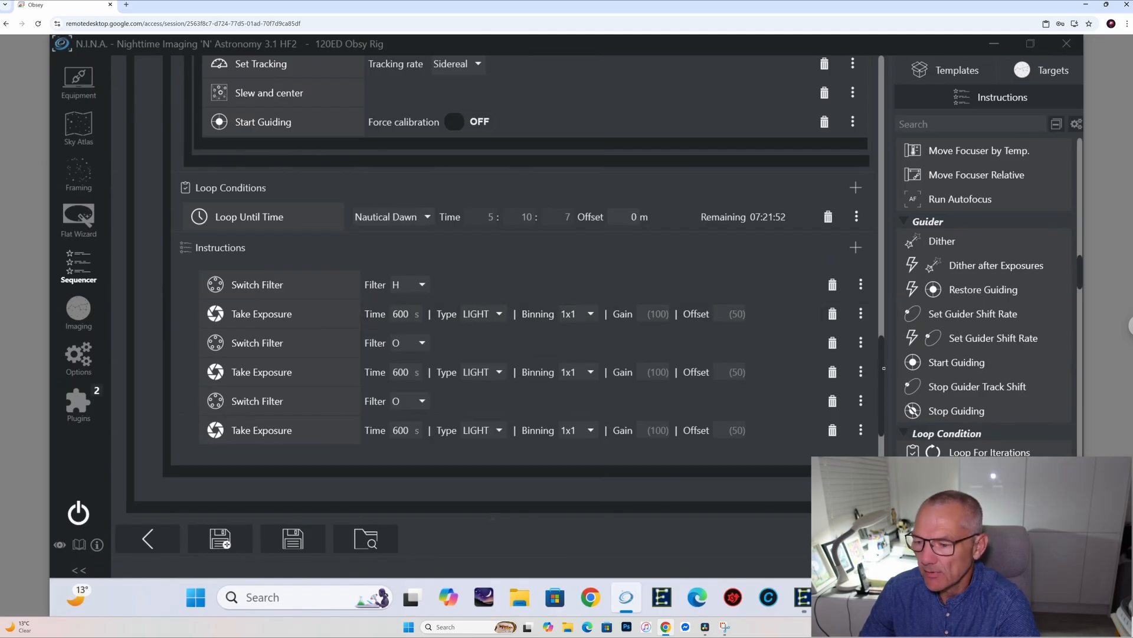
scroll("down", 3)
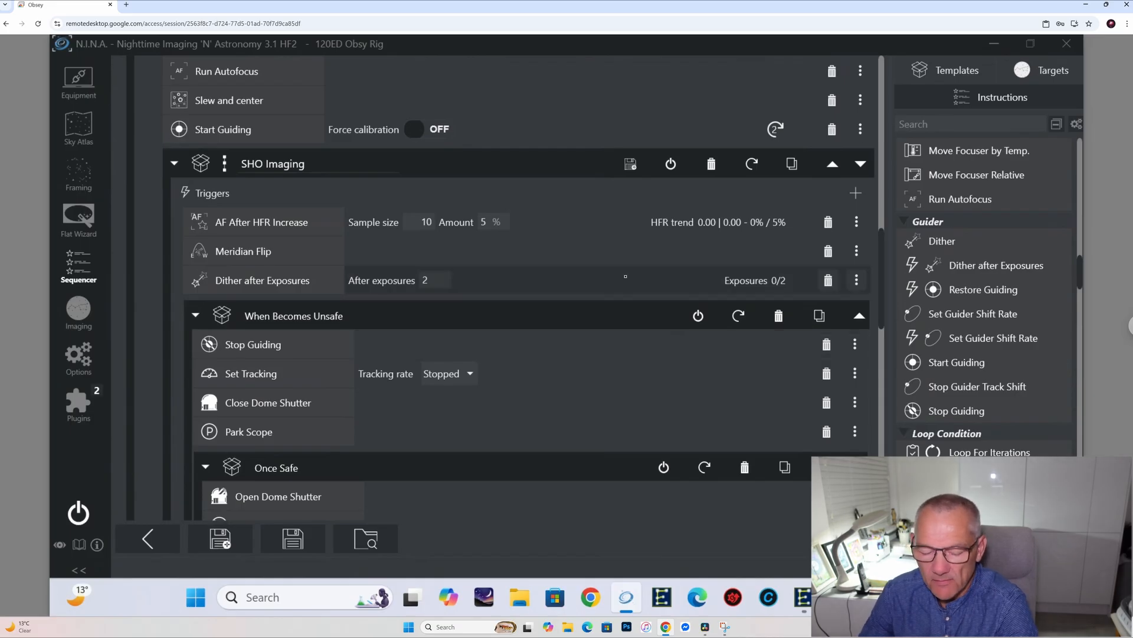
scroll("down", 3)
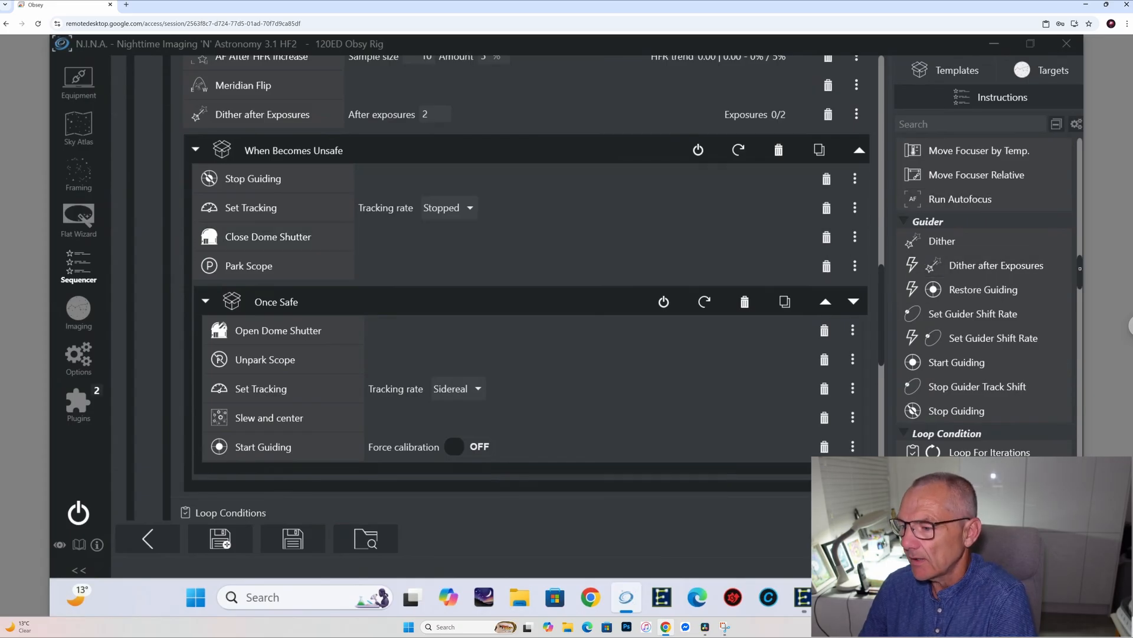
scroll("down", 3)
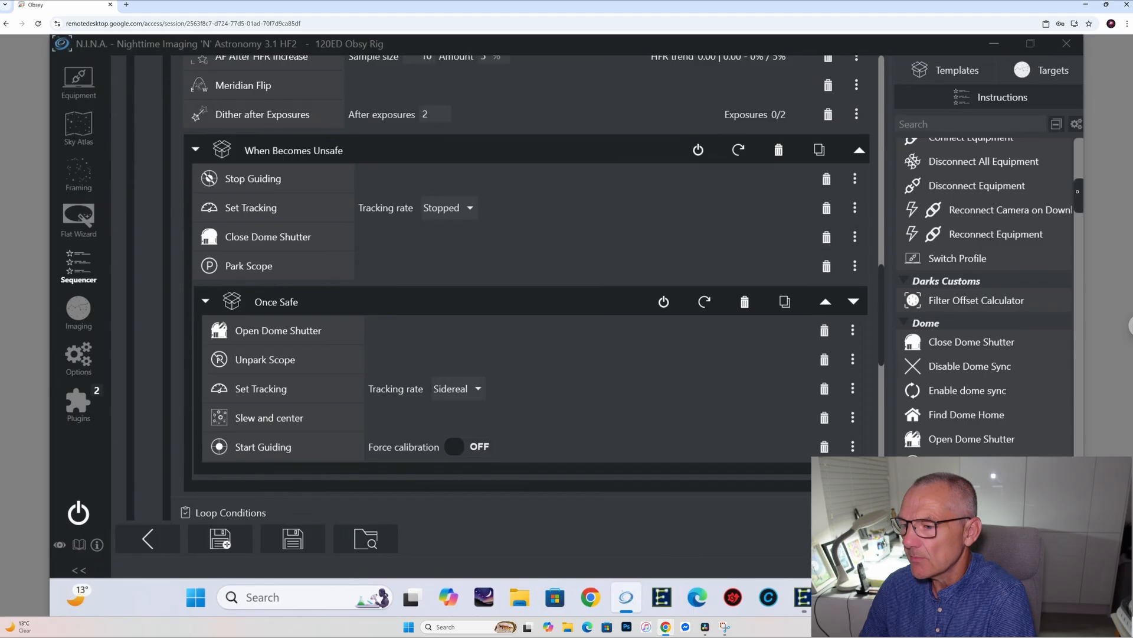